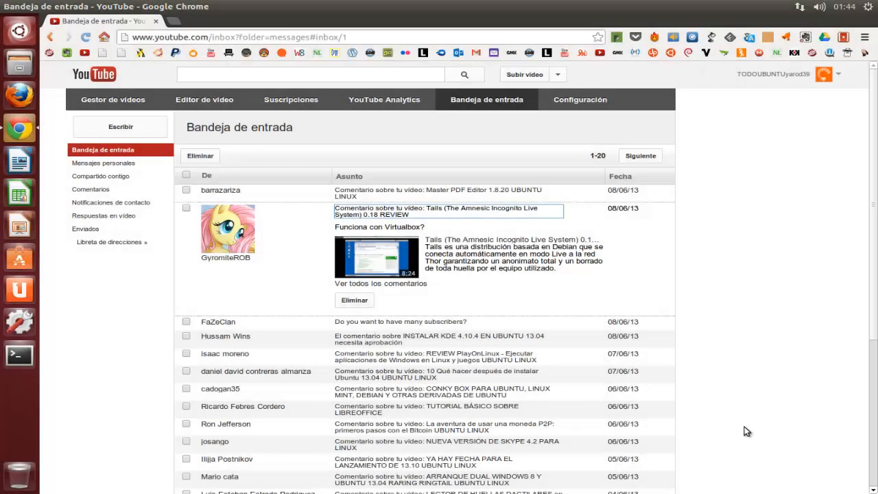
pyautogui.moveTo(722, 409)
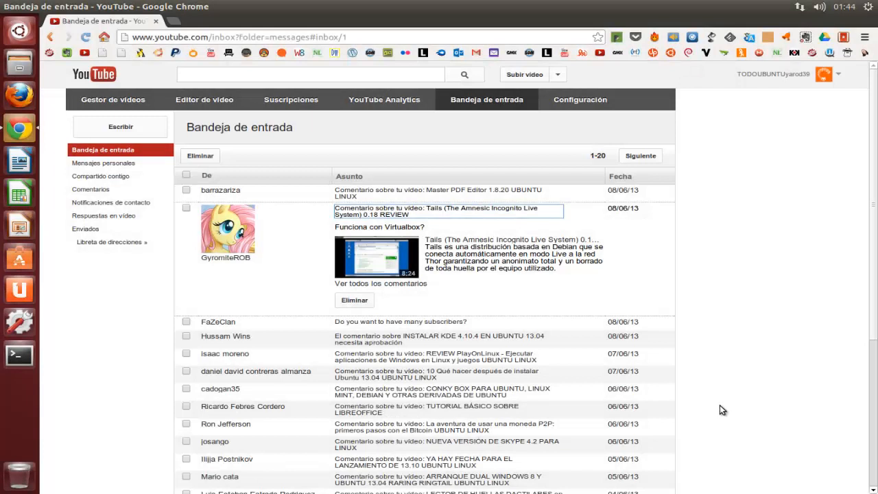
pyautogui.moveTo(705, 418)
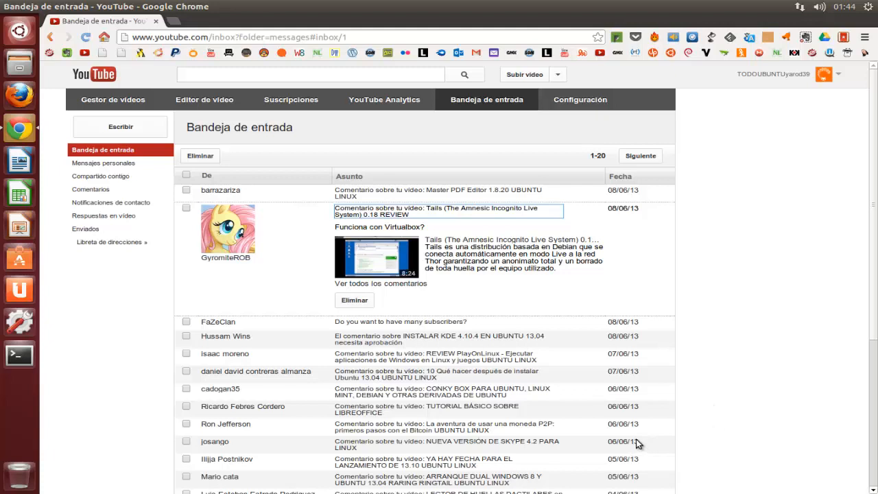
pyautogui.moveTo(634, 403)
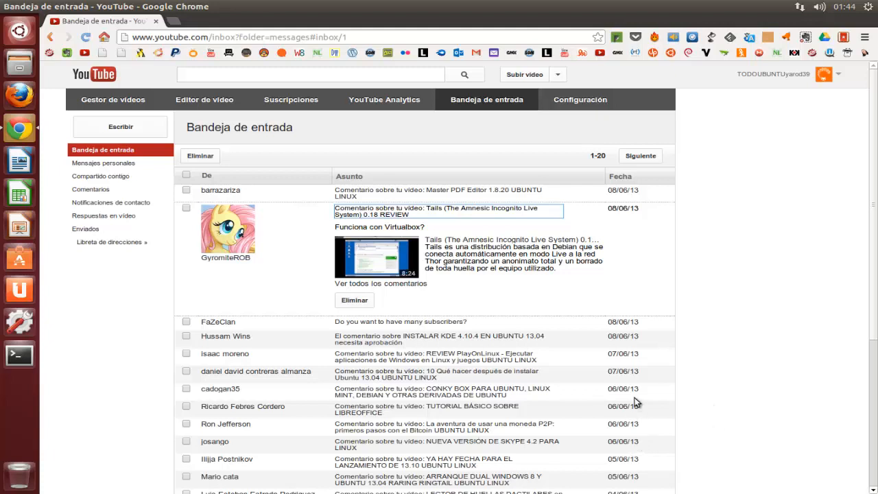
pyautogui.moveTo(700, 391)
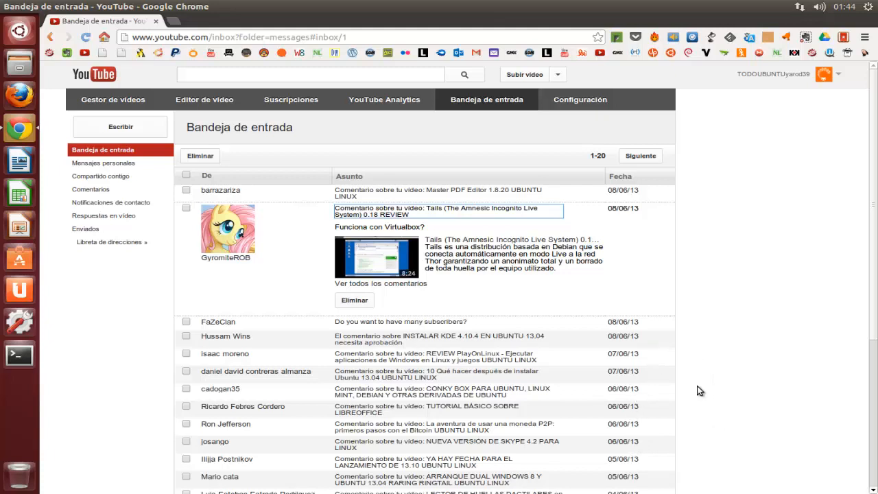
pyautogui.moveTo(694, 393)
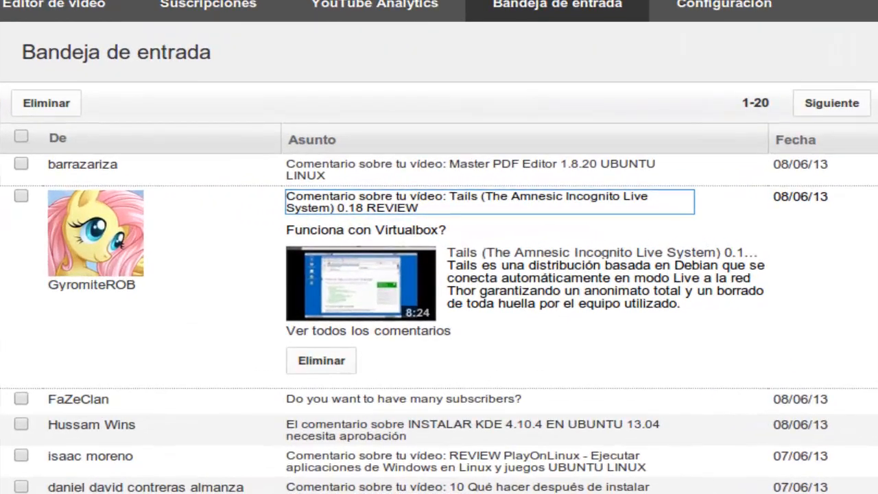
pyautogui.moveTo(552, 294)
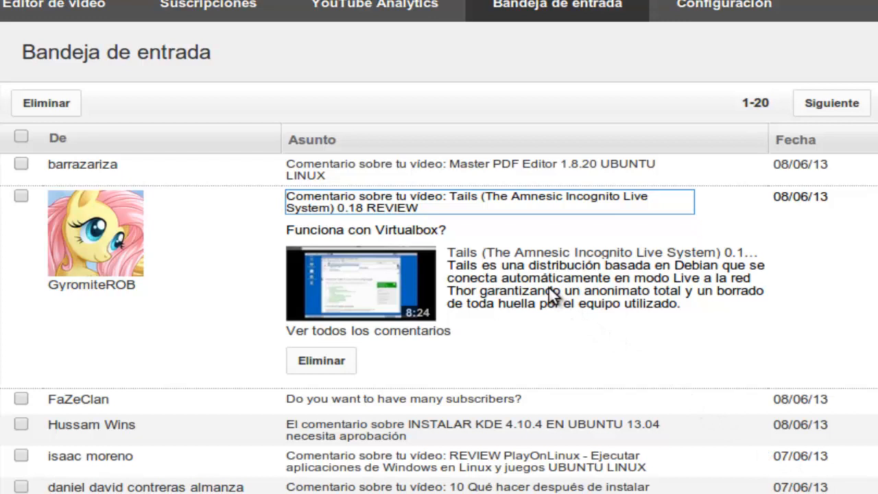
pyautogui.moveTo(542, 286)
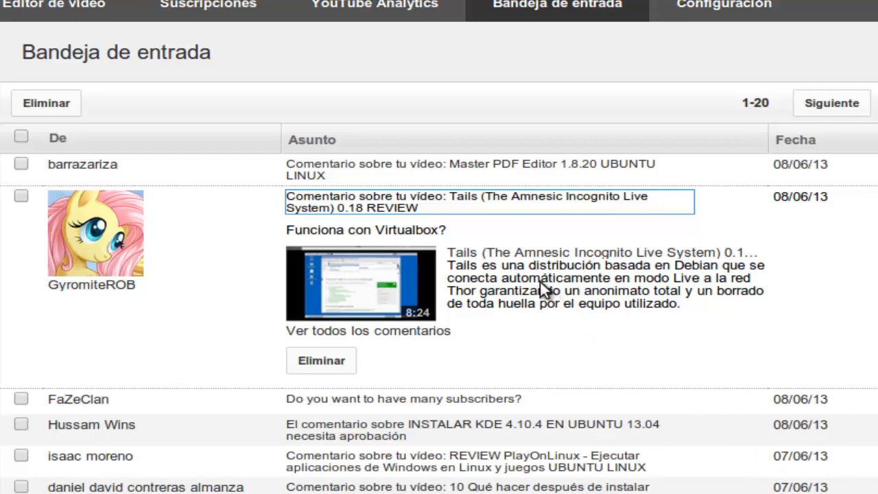
pyautogui.moveTo(432, 168)
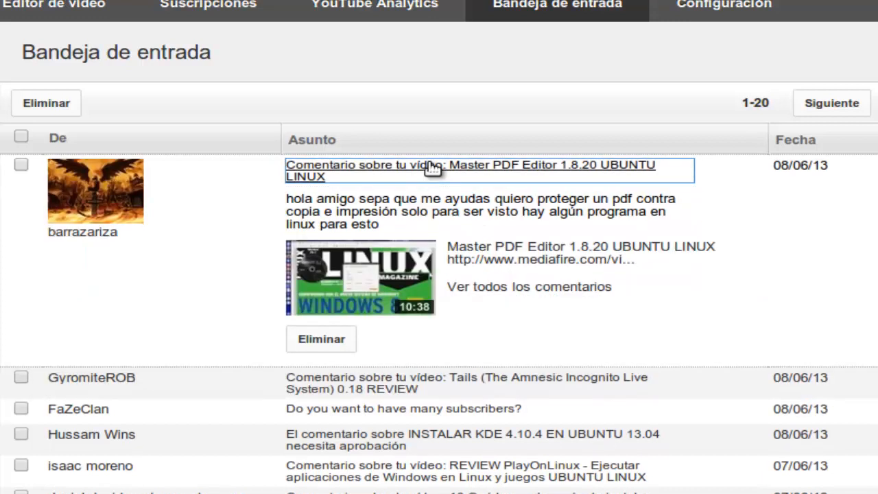
pyautogui.moveTo(565, 203)
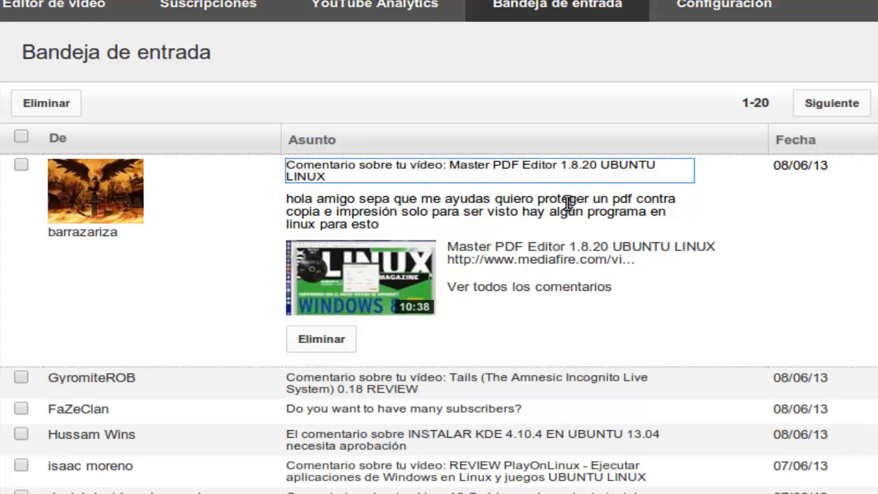
pyautogui.moveTo(286, 199)
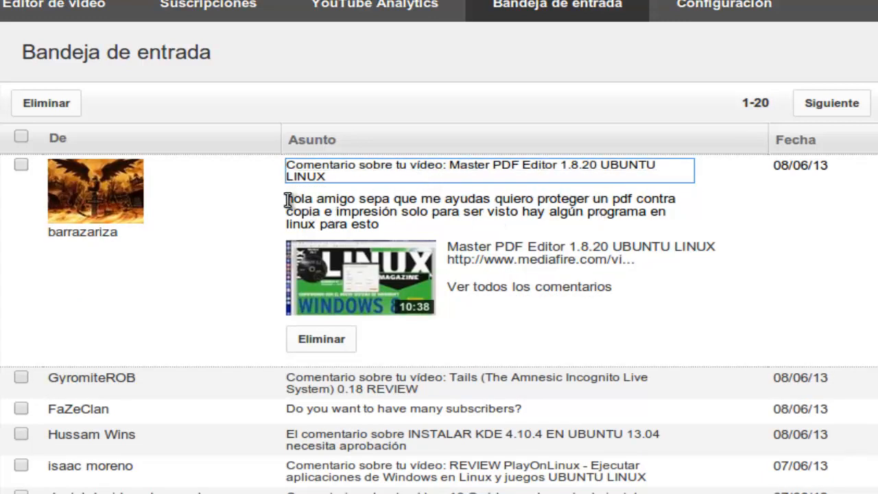
# Select the commenter's question about protecting a PDF from copying and printing
pyautogui.moveTo(286, 198); pyautogui.dragTo(670, 197)
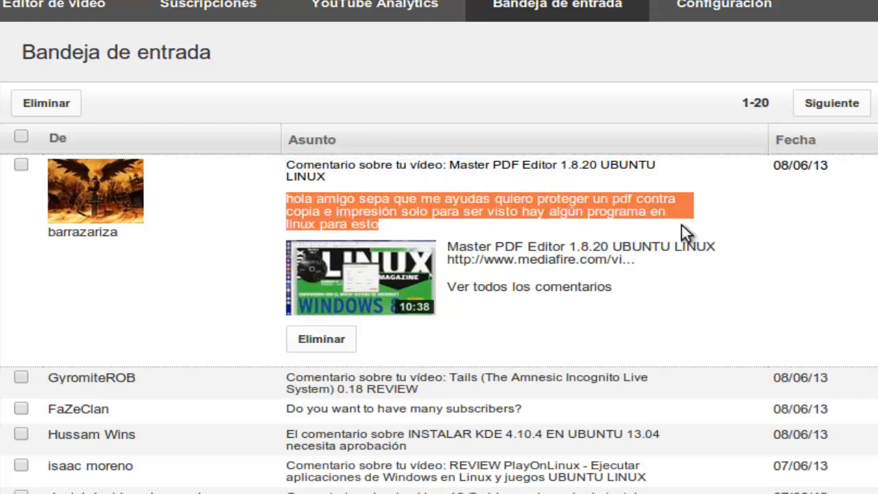
pyautogui.moveTo(419, 239)
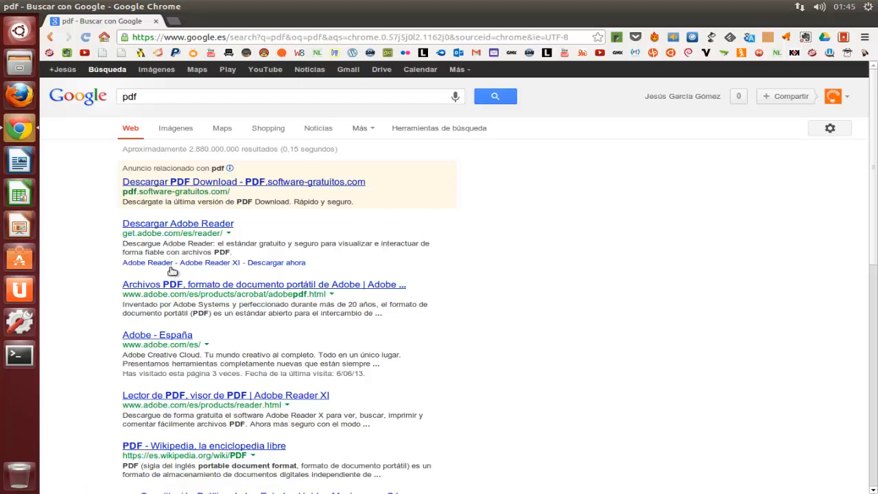
# Browse the Google results for pdf and begin a new search for the lipsum site
pyautogui.scroll(-3)
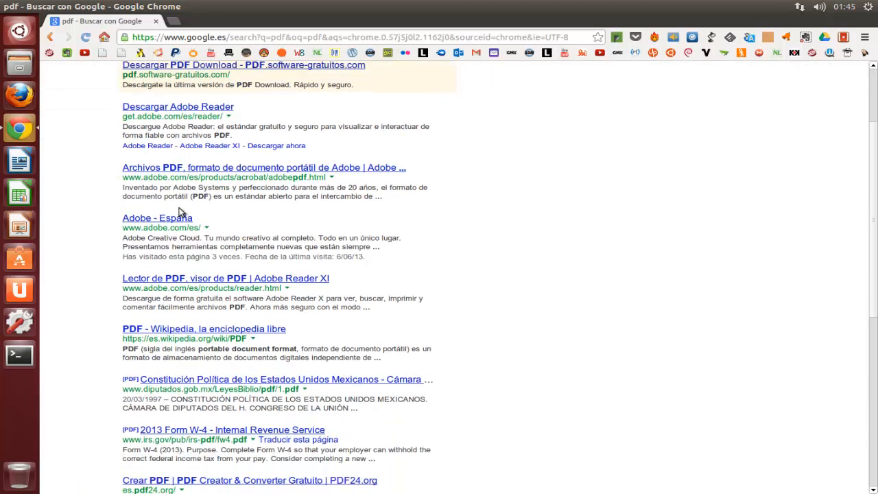
pyautogui.moveTo(184, 239)
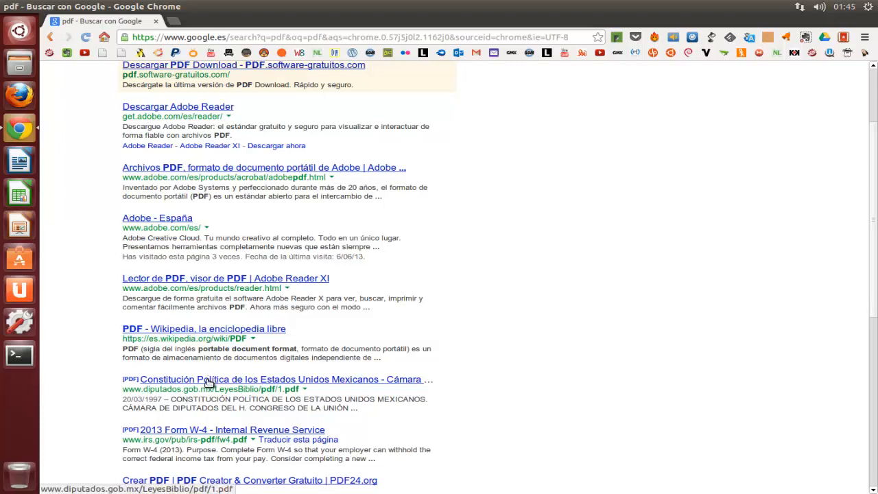
pyautogui.scroll(-3)
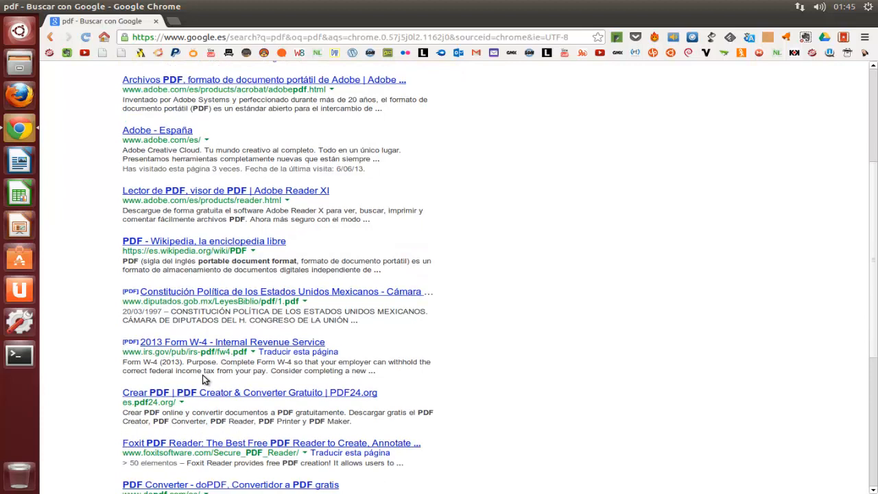
pyautogui.scroll(-3)
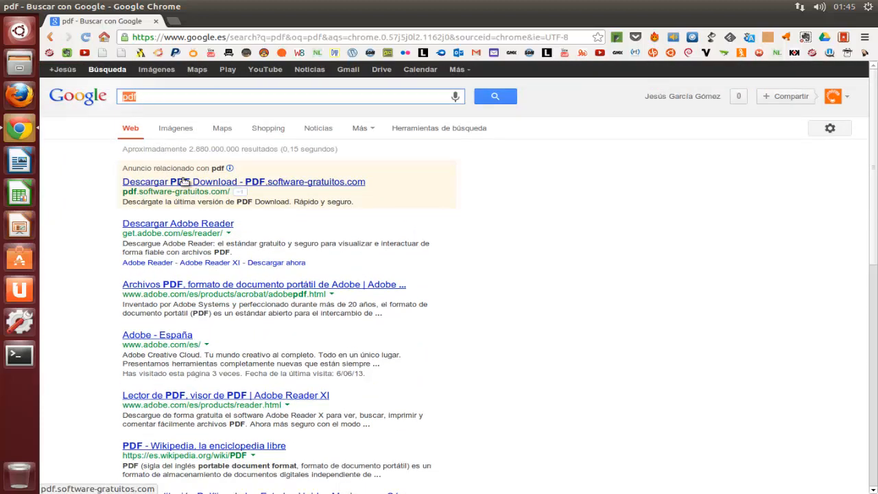
pyautogui.write('ipsum.com')
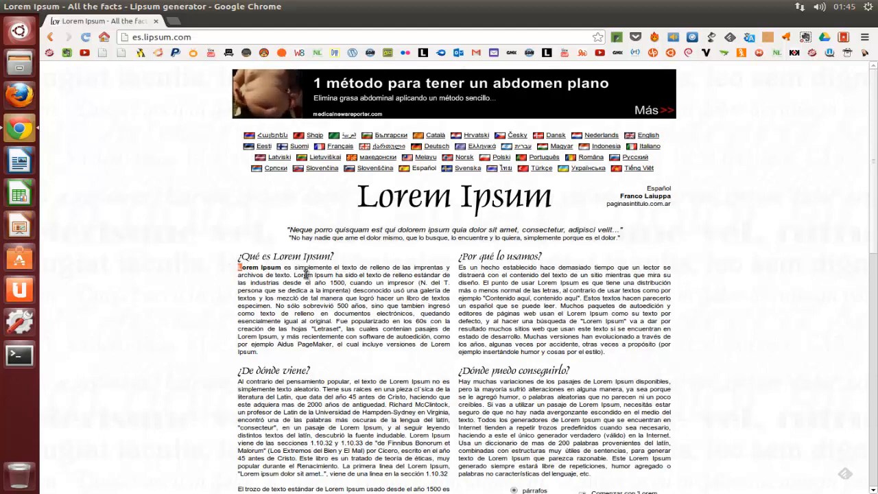
# Select the standard Lorem Ipsum passages on es.lipsum.com and copy them
pyautogui.moveTo(238, 266); pyautogui.dragTo(258, 352)
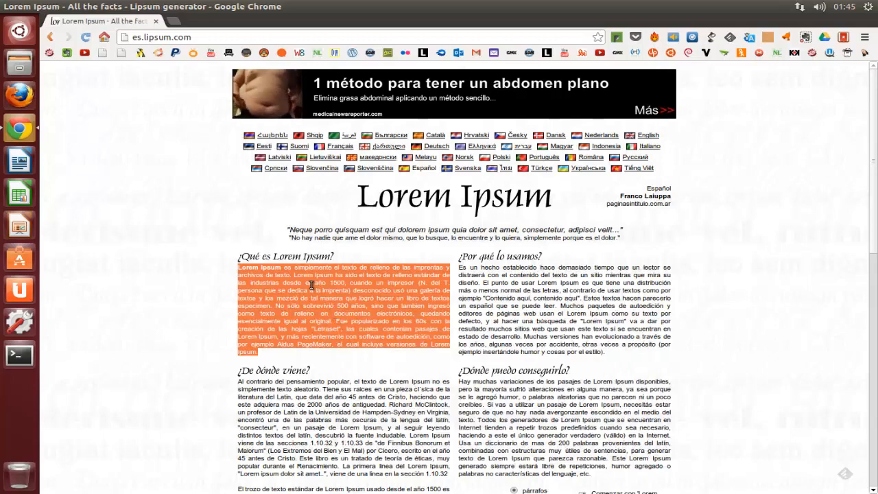
pyautogui.scroll(-3)
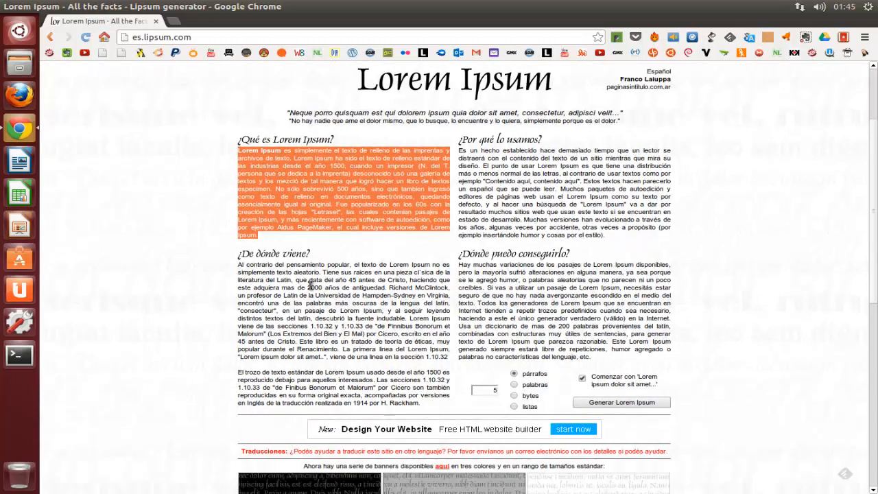
pyautogui.scroll(-3)
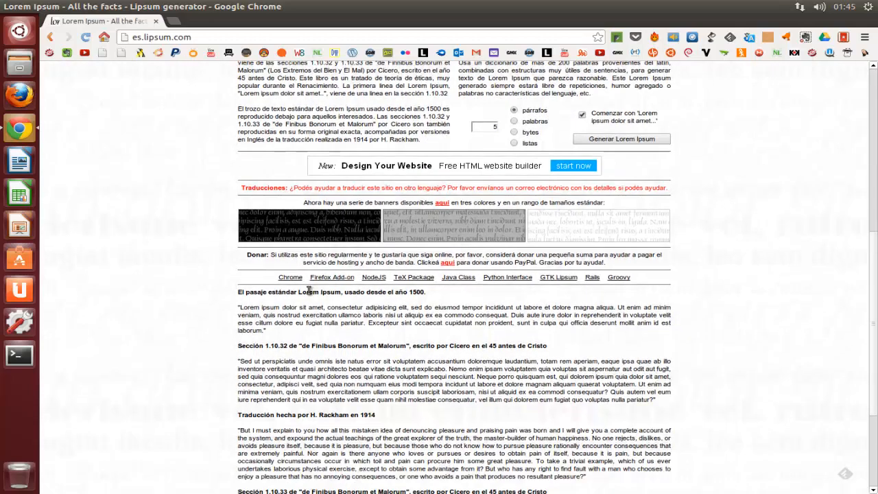
pyautogui.scroll(-3)
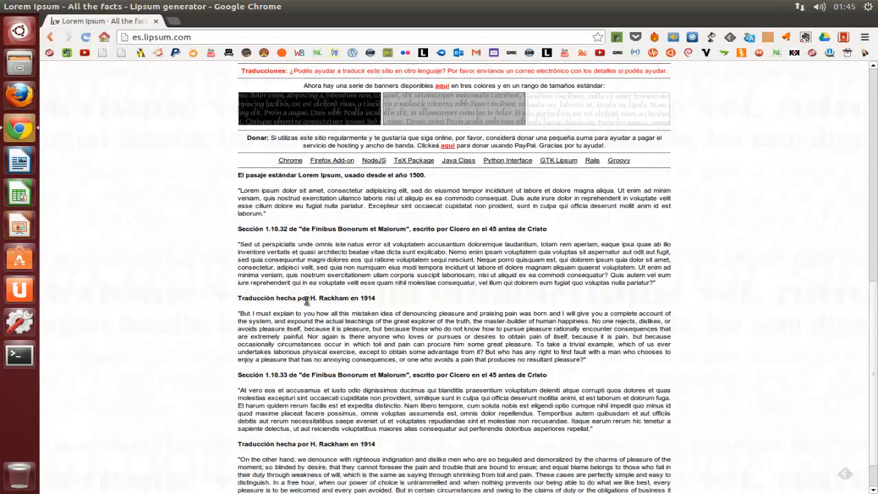
pyautogui.scroll(-3)
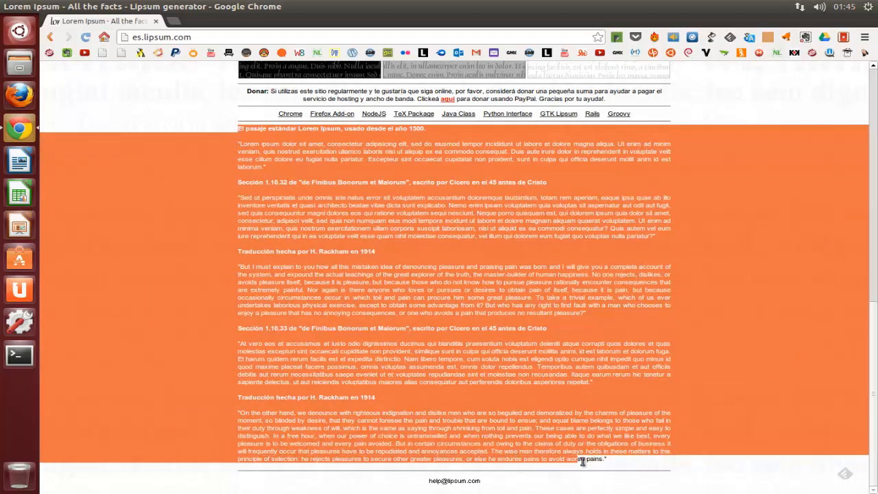
pyautogui.rightClick(583, 459)
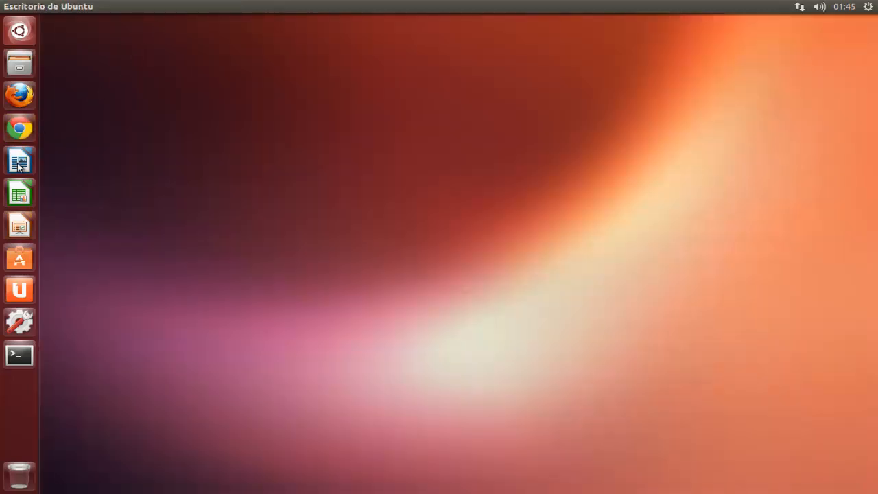
# Start a new Writer document and paste the copied Lorem Ipsum passages into it
pyautogui.click(19, 161)
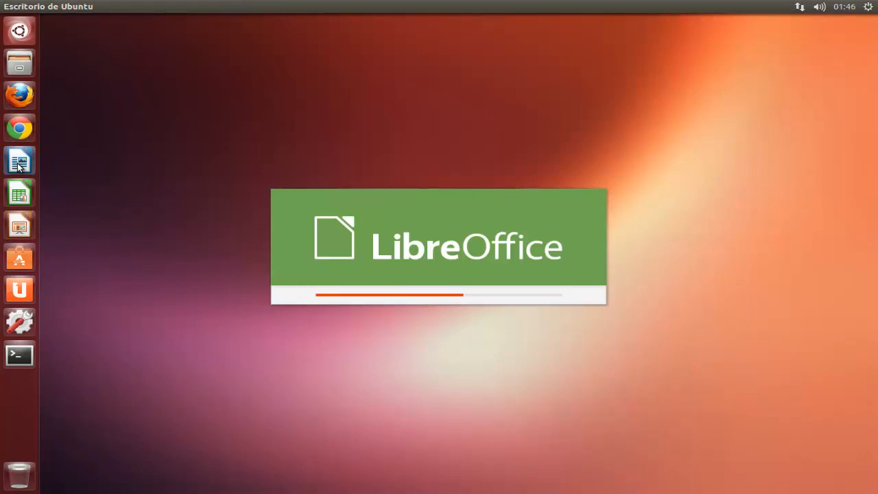
pyautogui.click(19, 160)
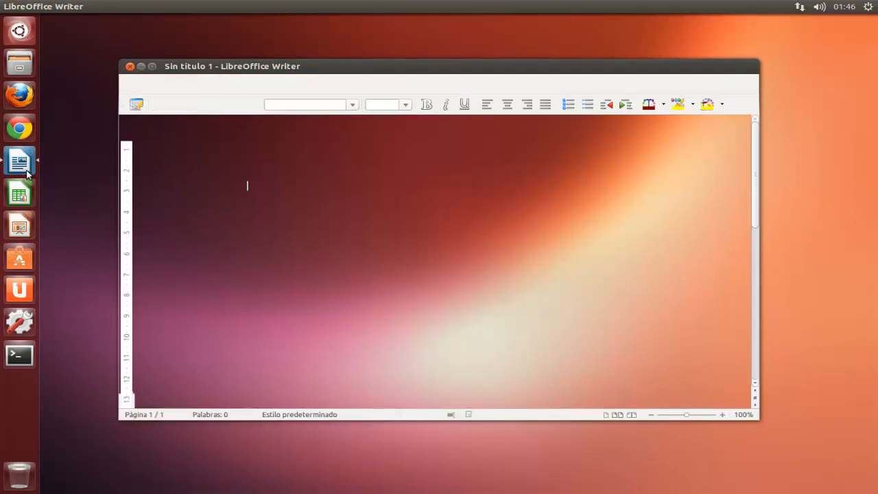
pyautogui.rightClick(248, 187)
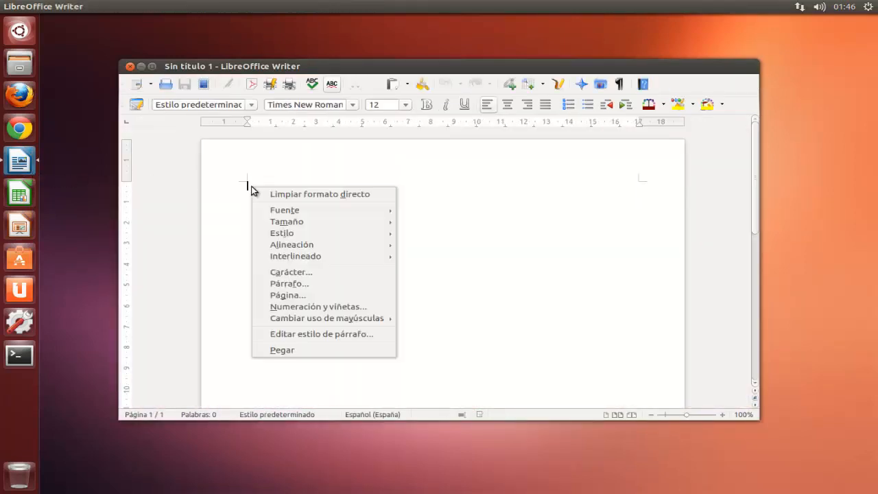
pyautogui.moveTo(283, 350)
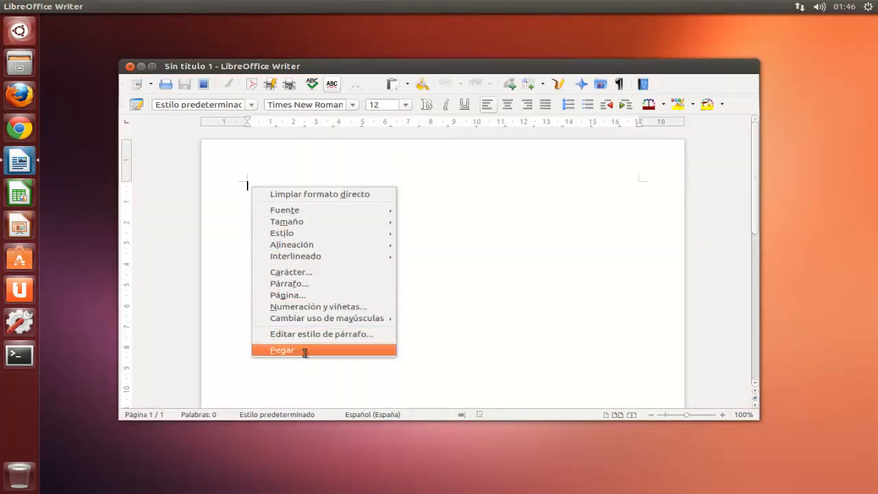
pyautogui.click(283, 350)
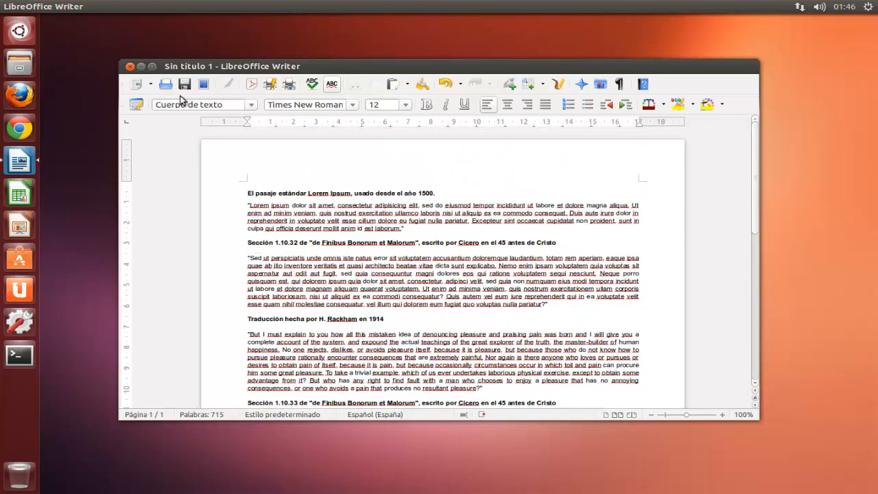
# Start exporting the document in PDF format from the Archivo menu
pyautogui.click(58, 6)
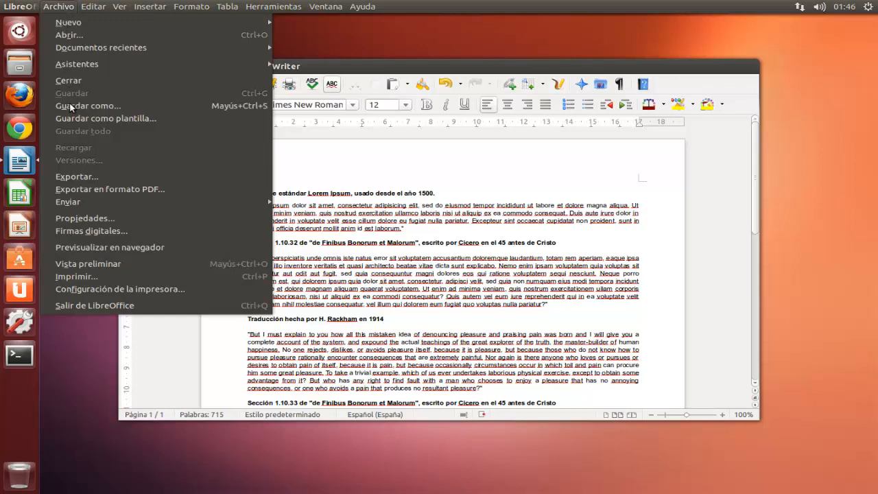
pyautogui.click(110, 190)
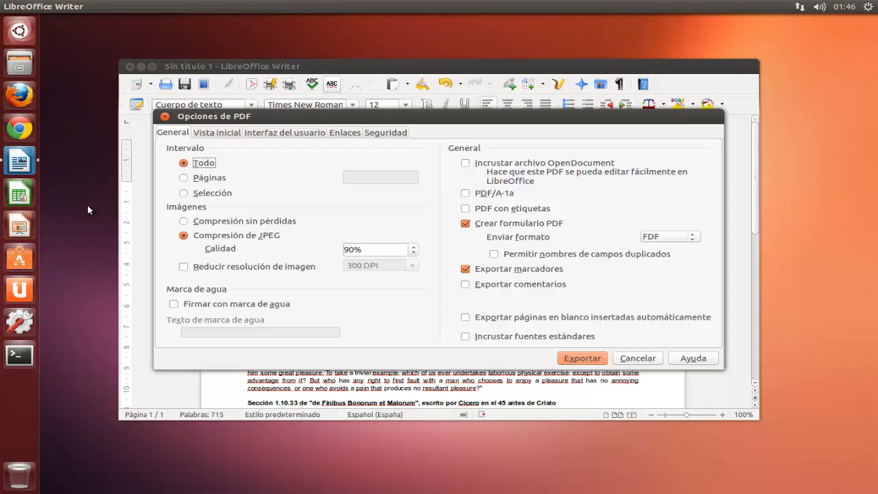
pyautogui.moveTo(274, 309)
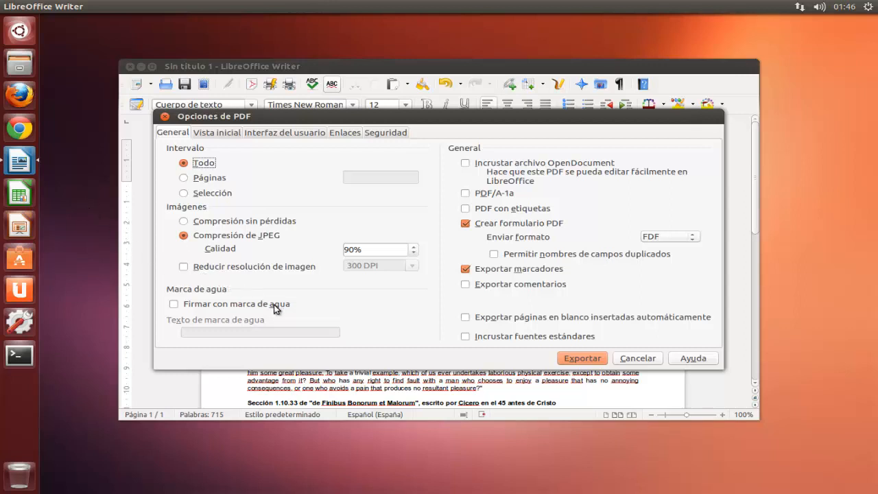
pyautogui.moveTo(299, 302)
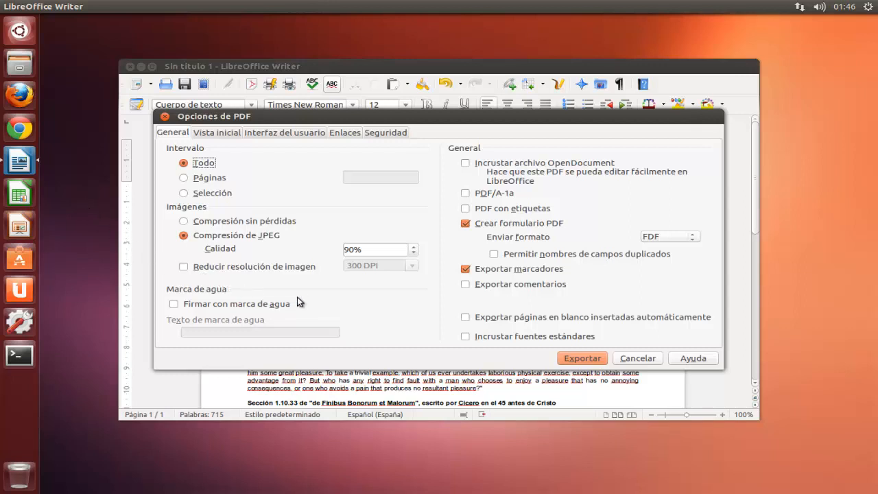
pyautogui.moveTo(307, 277)
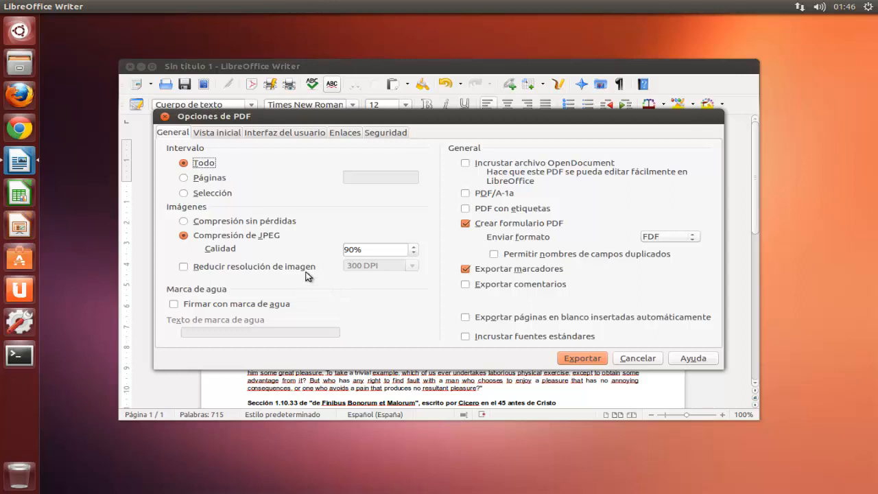
pyautogui.moveTo(256, 156)
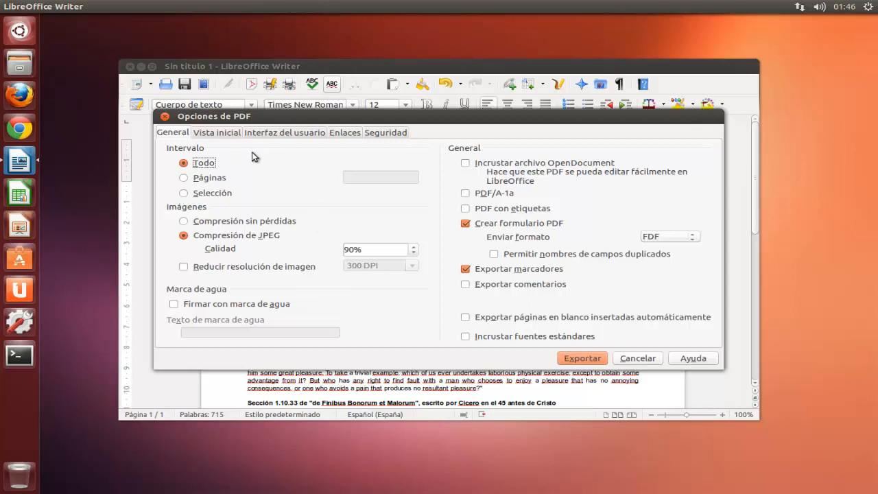
# Go to the PDF Seguridad settings and bring up the Establecer contraseñas dialog
pyautogui.click(385, 131)
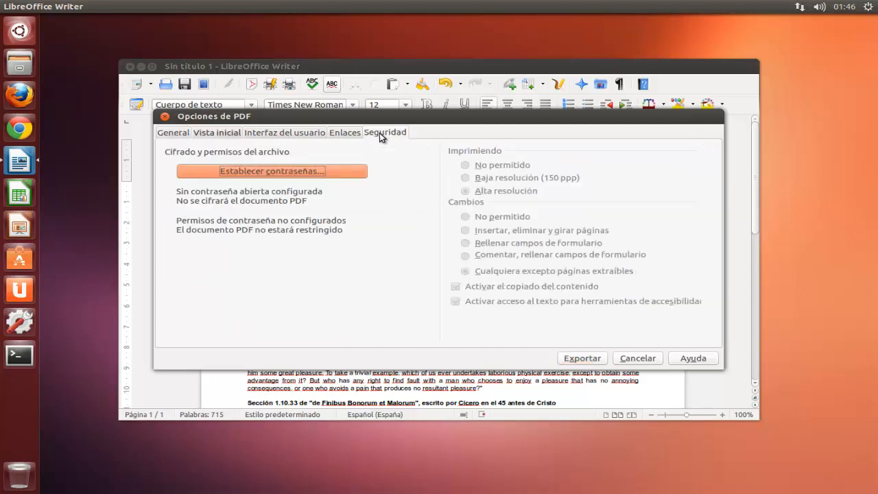
pyautogui.moveTo(332, 167)
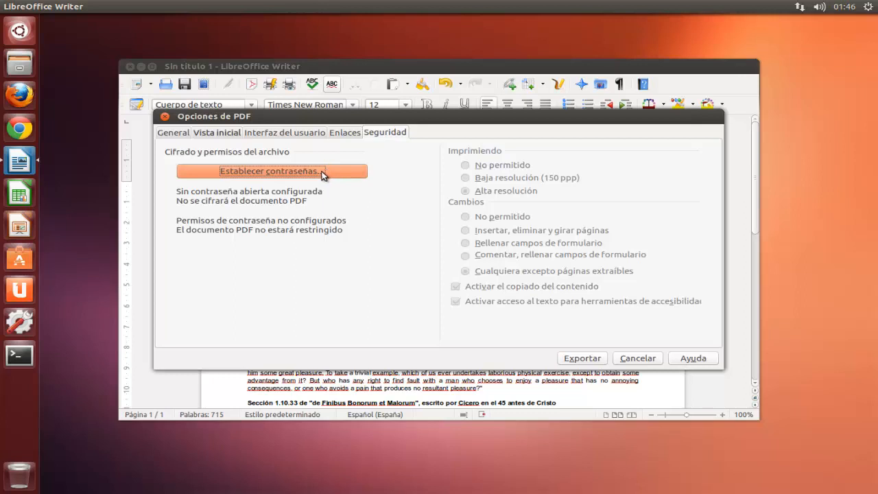
pyautogui.click(272, 170)
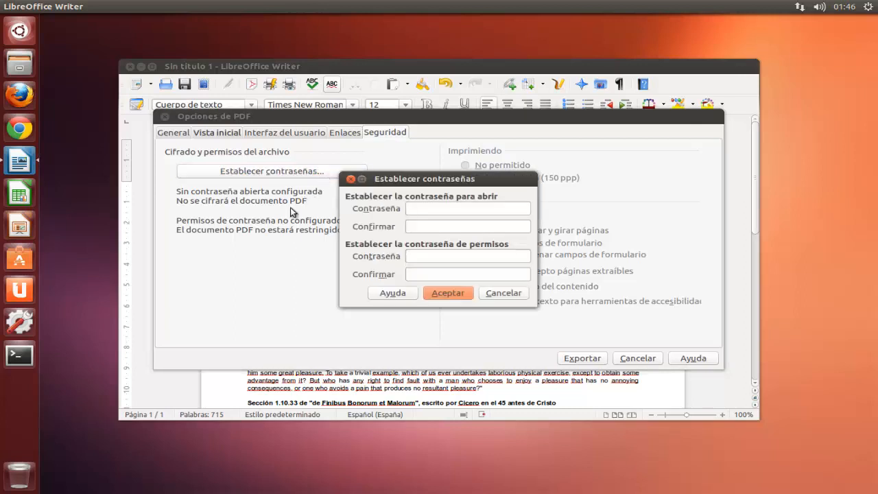
pyautogui.moveTo(280, 236)
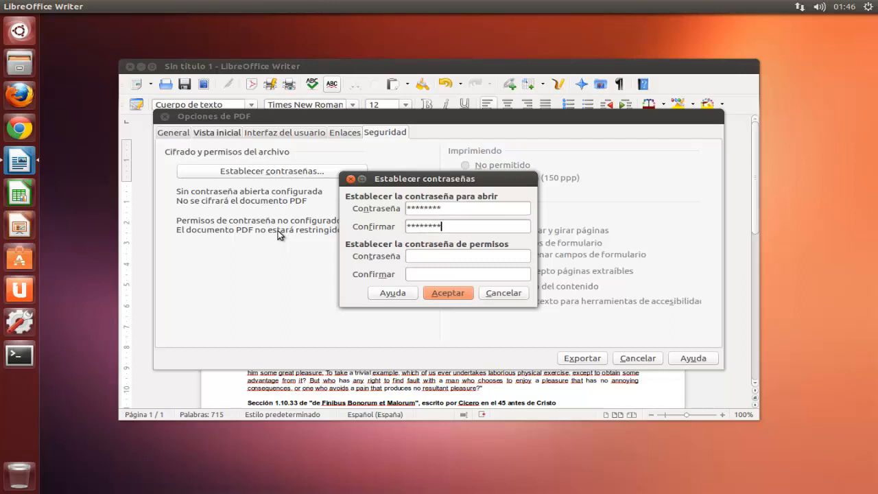
# Enter and confirm the open and permission passwords, then accept them
pyautogui.write('********')
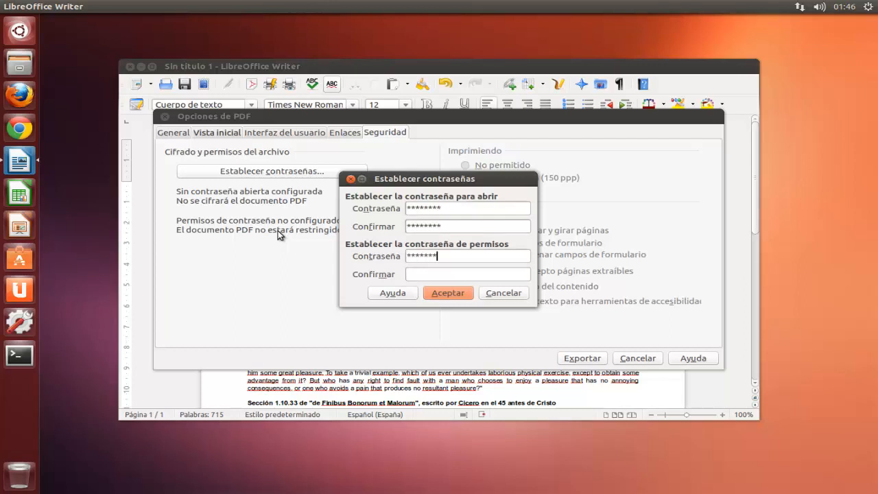
pyautogui.write('****')
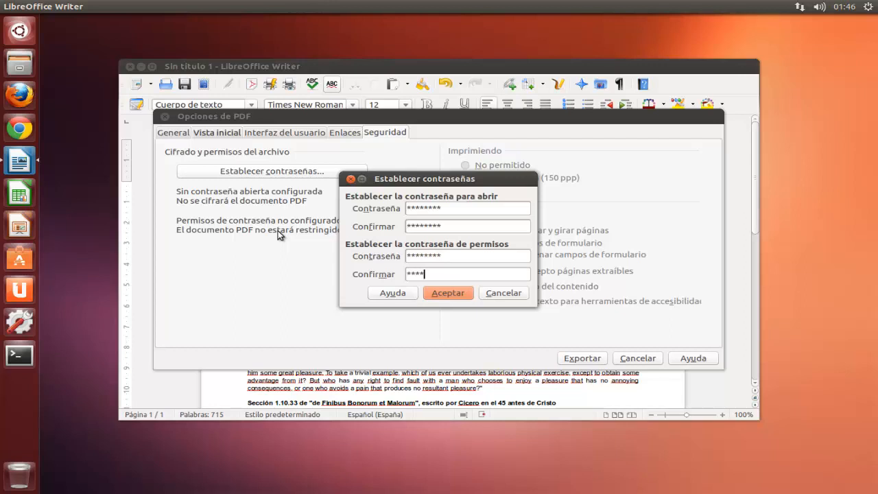
pyautogui.write('****')
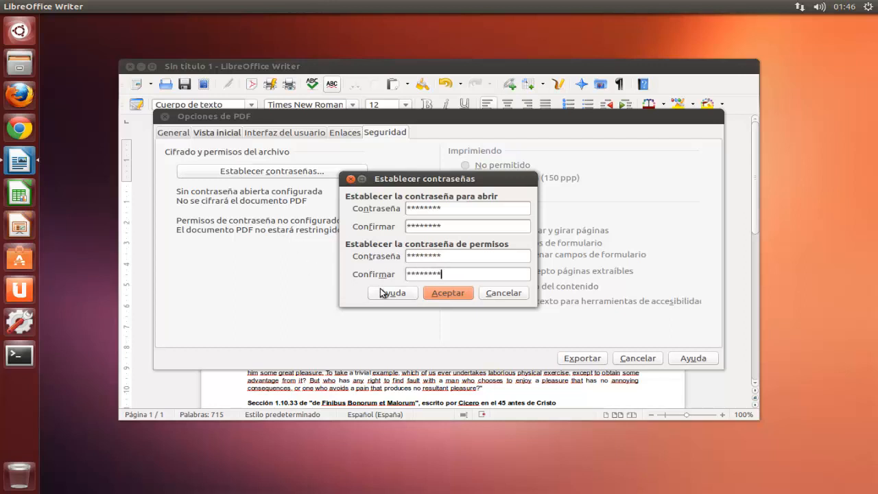
pyautogui.click(447, 293)
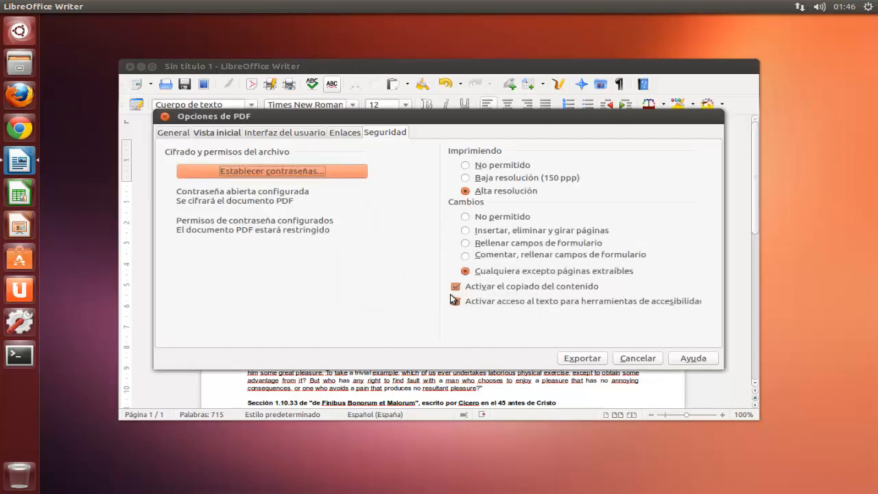
pyautogui.click(456, 301)
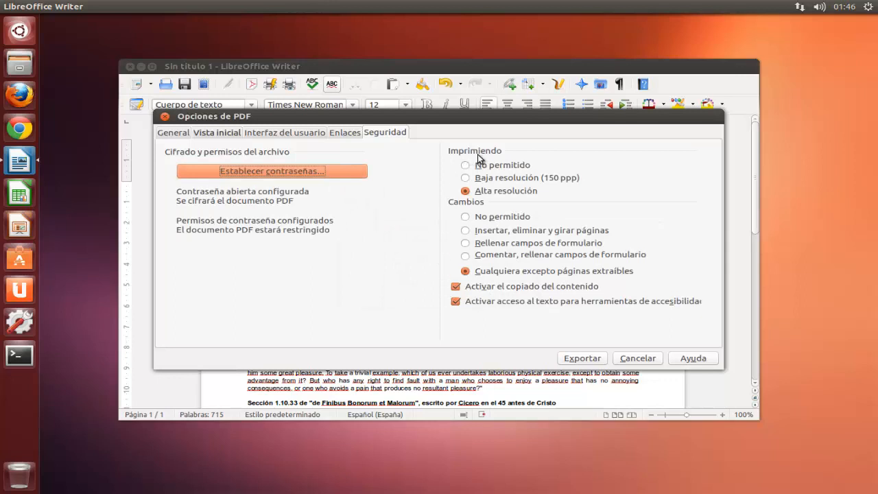
pyautogui.moveTo(494, 170)
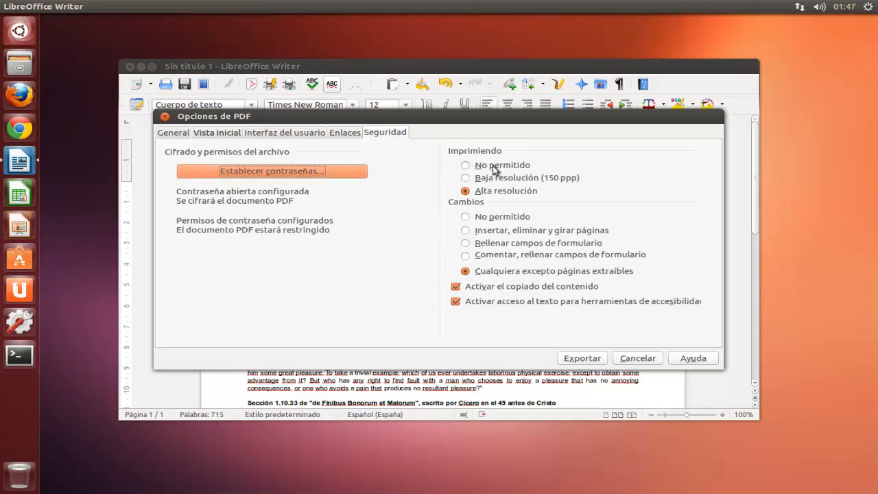
# Set printing and changes to No permitido and disable content copying for the PDF
pyautogui.click(465, 165)
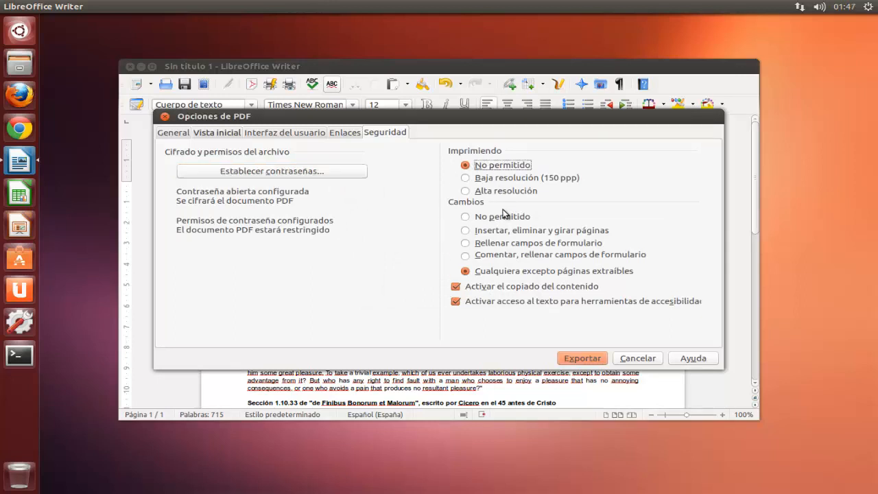
pyautogui.click(467, 217)
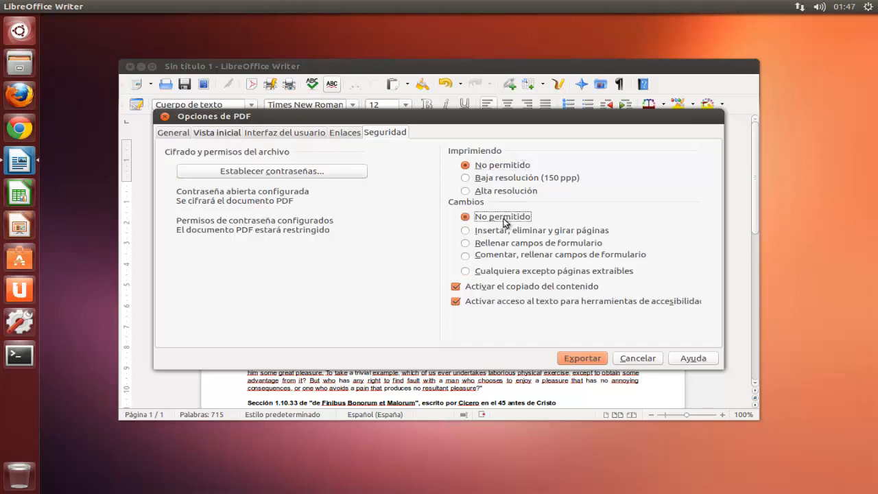
pyautogui.moveTo(513, 276)
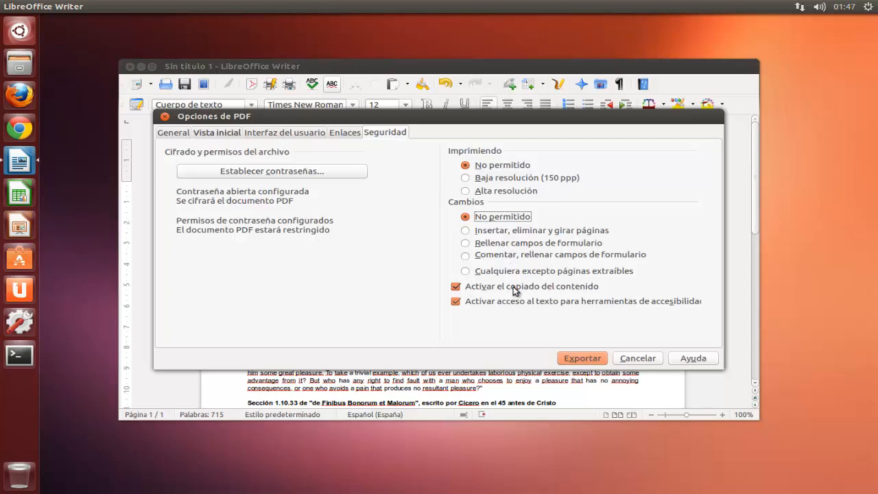
pyautogui.click(456, 287)
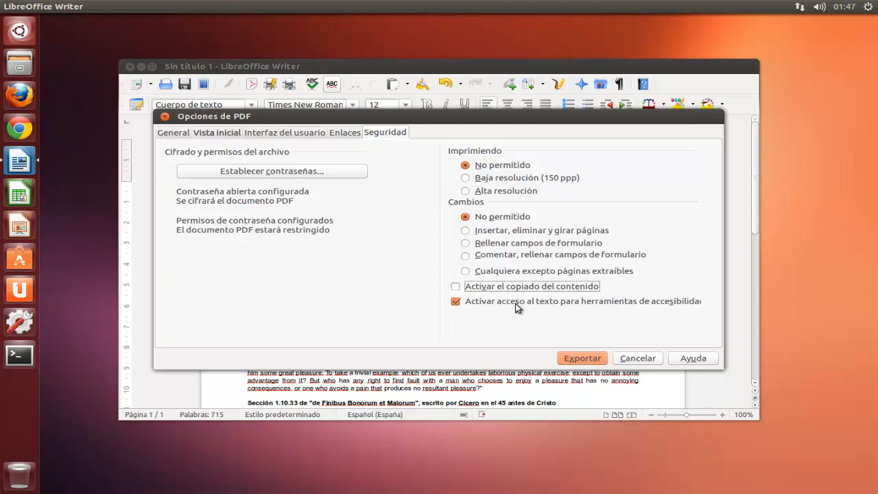
pyautogui.moveTo(519, 313)
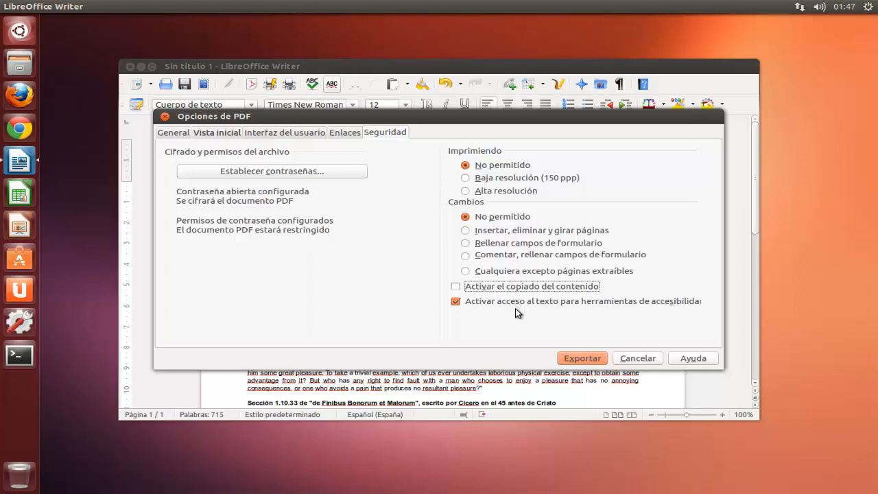
pyautogui.moveTo(689, 316)
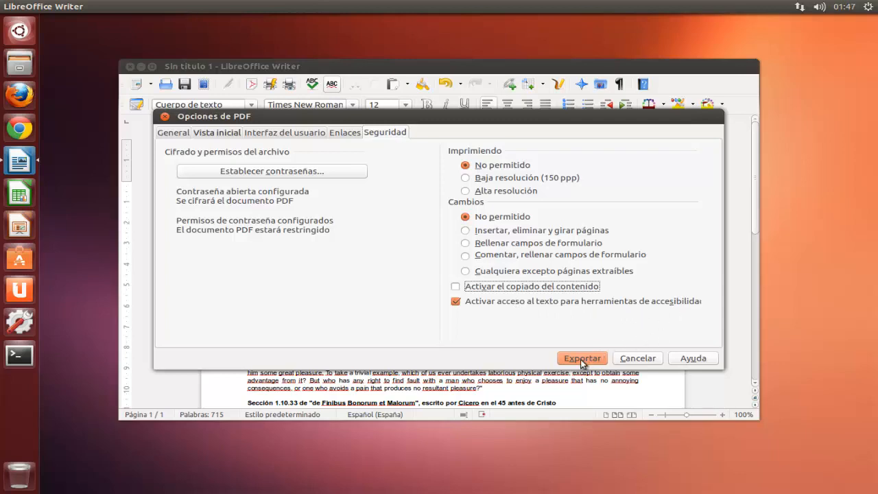
# Export the restricted PDF as ejemploseguridad in Documentos
pyautogui.click(582, 356)
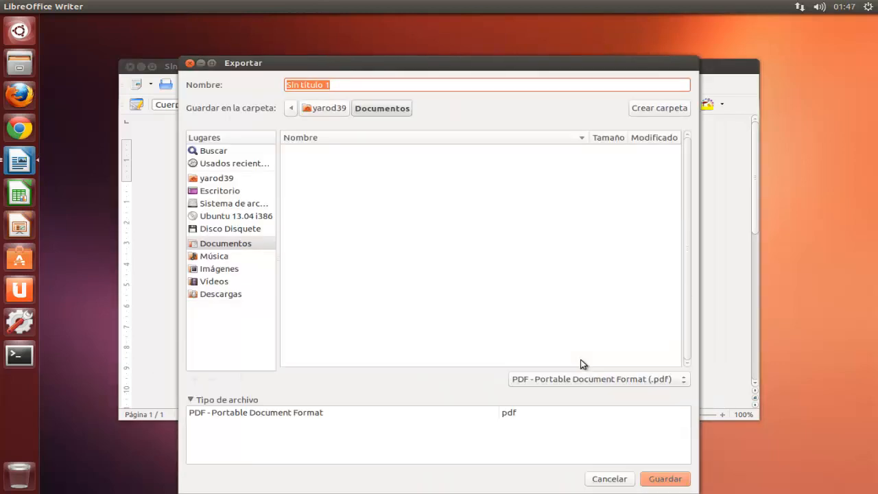
pyautogui.moveTo(412, 260)
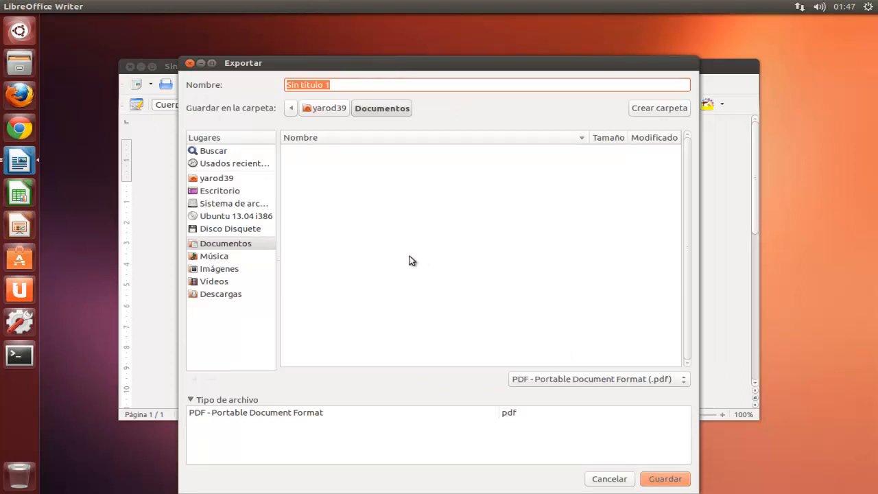
pyautogui.write('e')
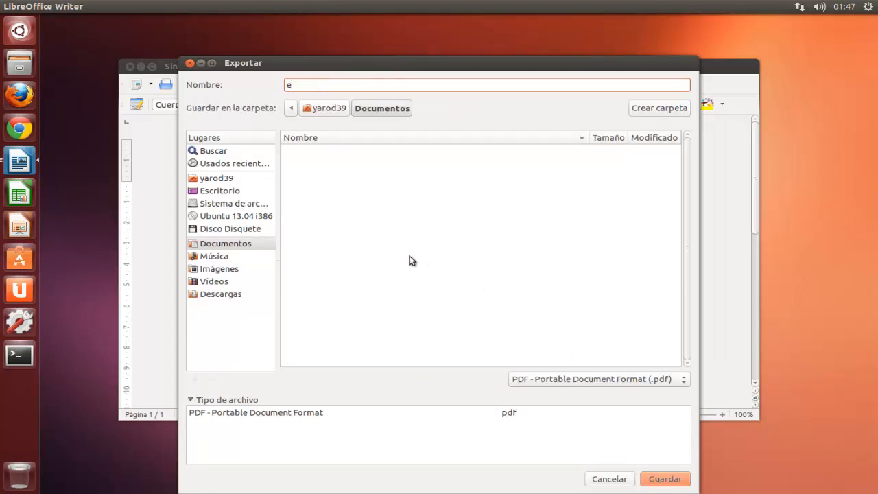
pyautogui.write('jemploseguird')
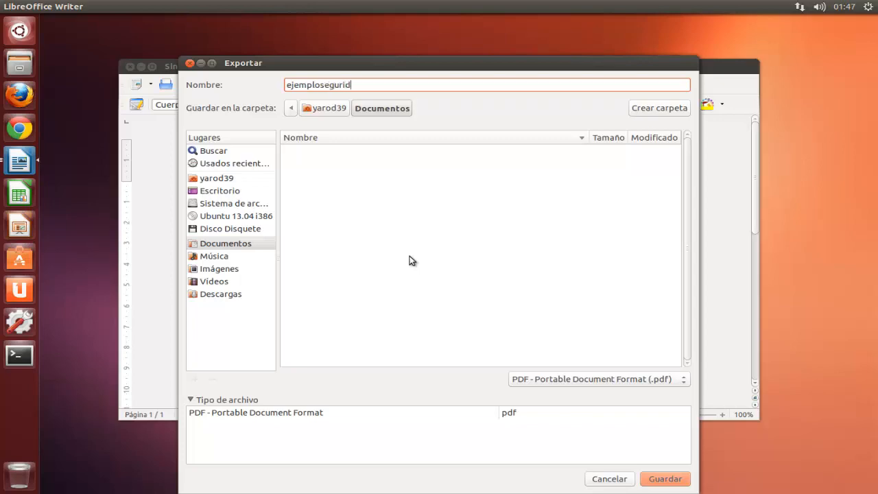
pyautogui.write('ad')
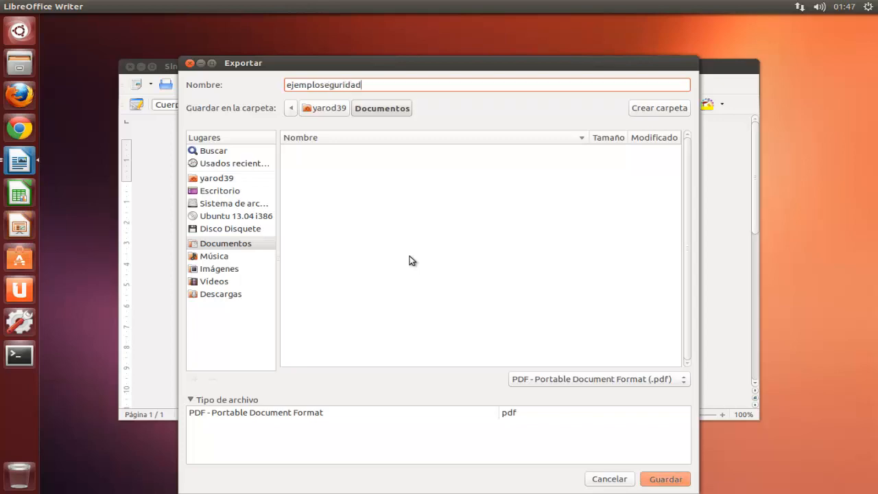
pyautogui.click(664, 479)
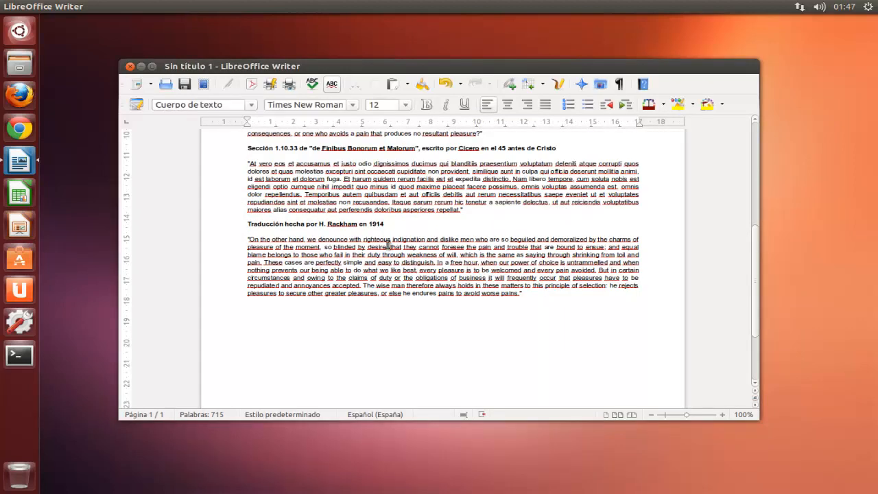
# Close the untitled Lorem Ipsum document without saving it
pyautogui.click(247, 319)
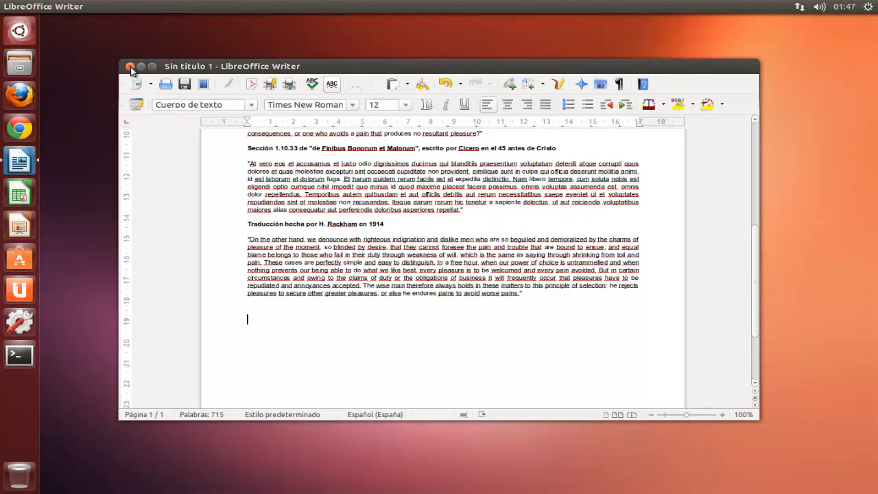
pyautogui.click(129, 65)
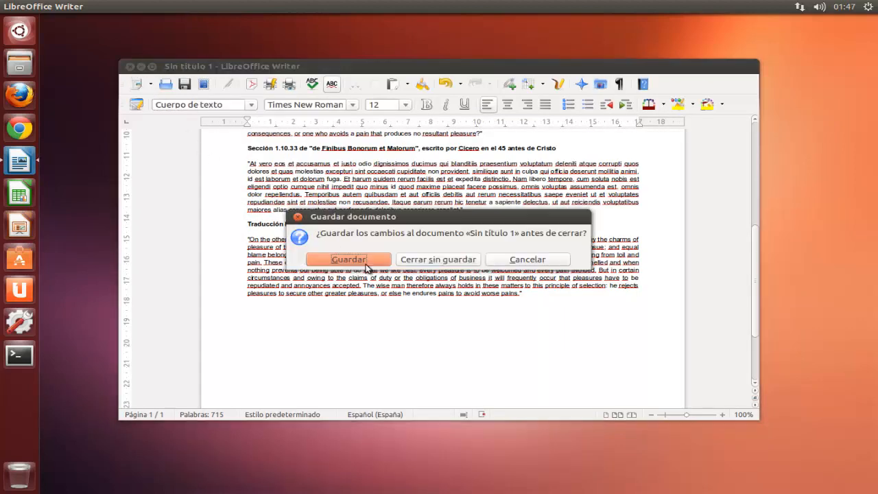
pyautogui.click(349, 260)
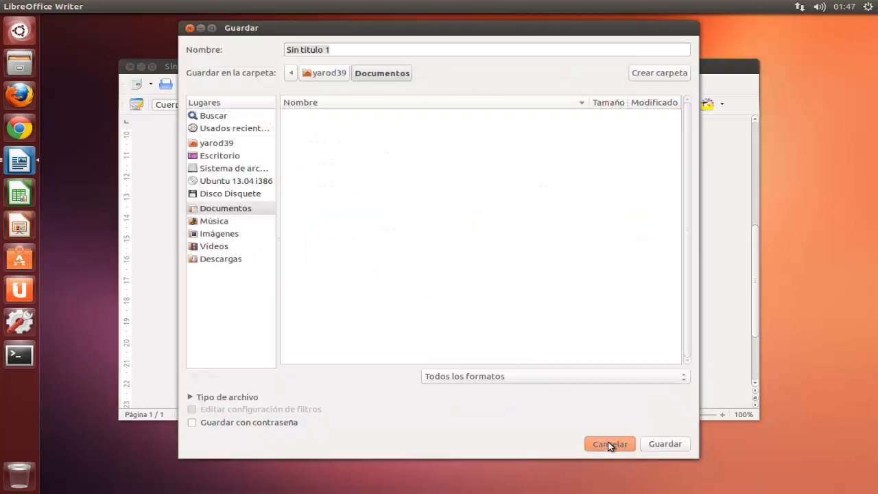
pyautogui.click(609, 445)
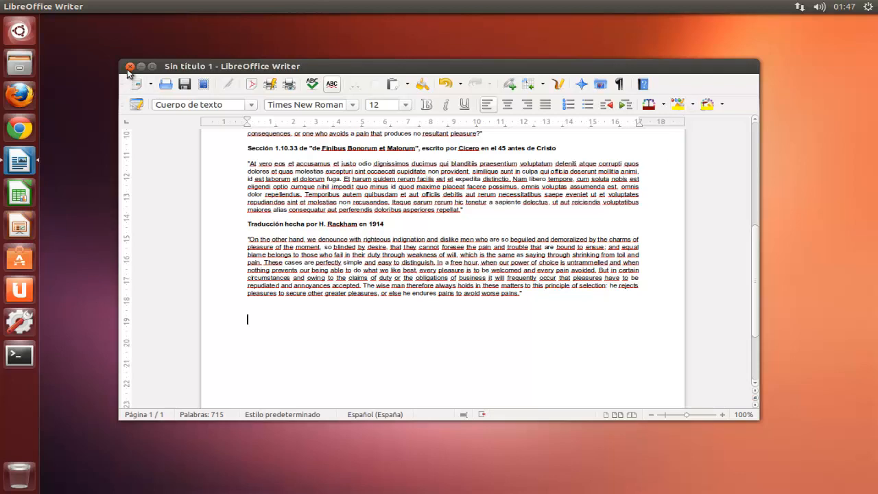
pyautogui.click(127, 66)
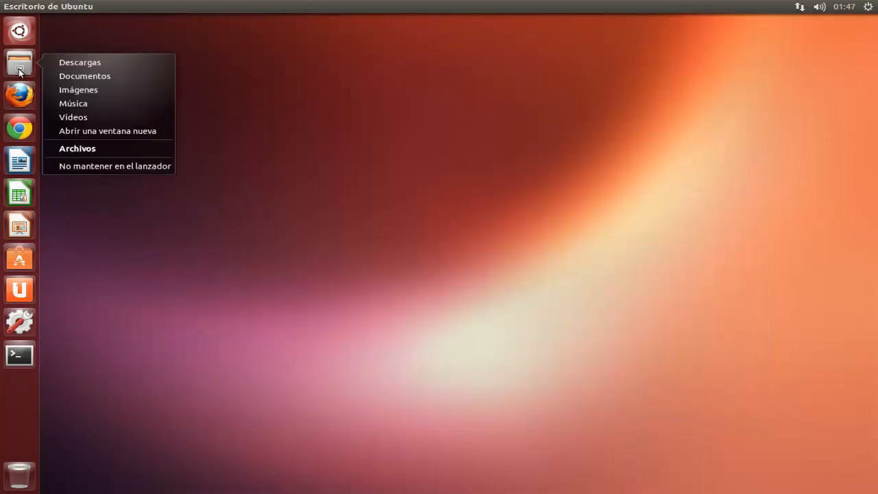
# Open ejemploseguridad.pdf from Documentos and unlock it with its password
pyautogui.click(85, 75)
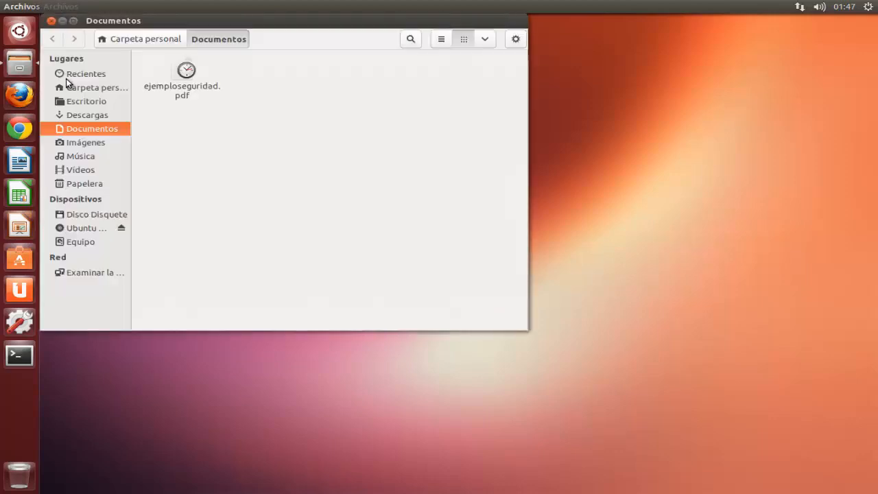
pyautogui.click(181, 71)
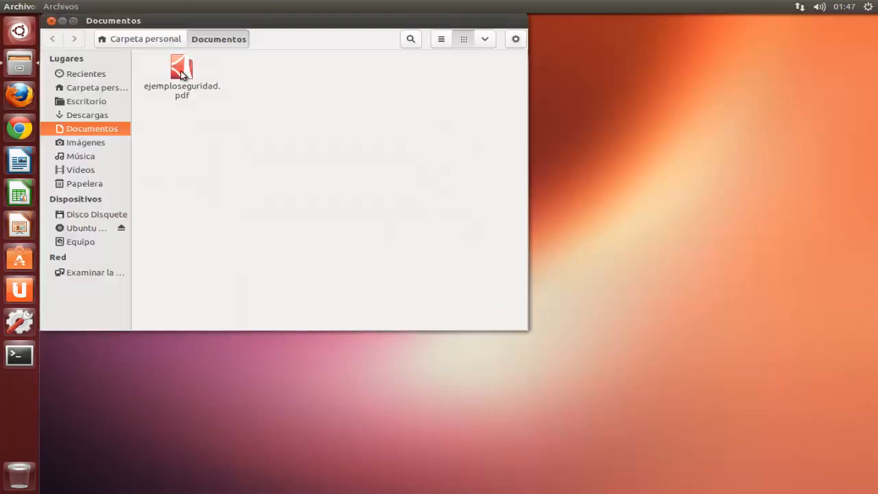
pyautogui.doubleClick(181, 75)
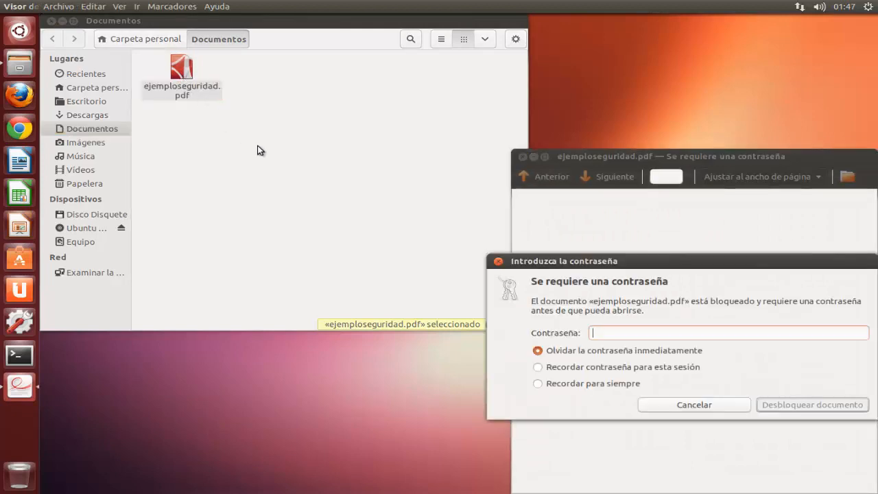
pyautogui.moveTo(415, 178)
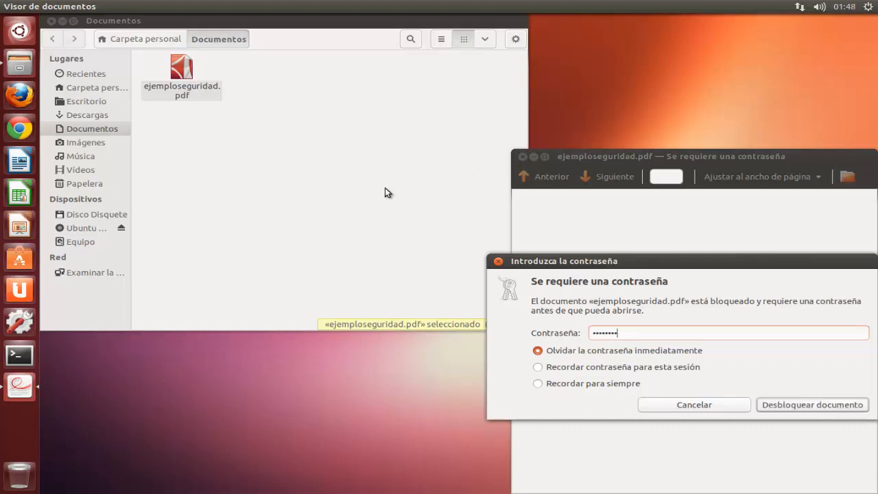
pyautogui.click(812, 404)
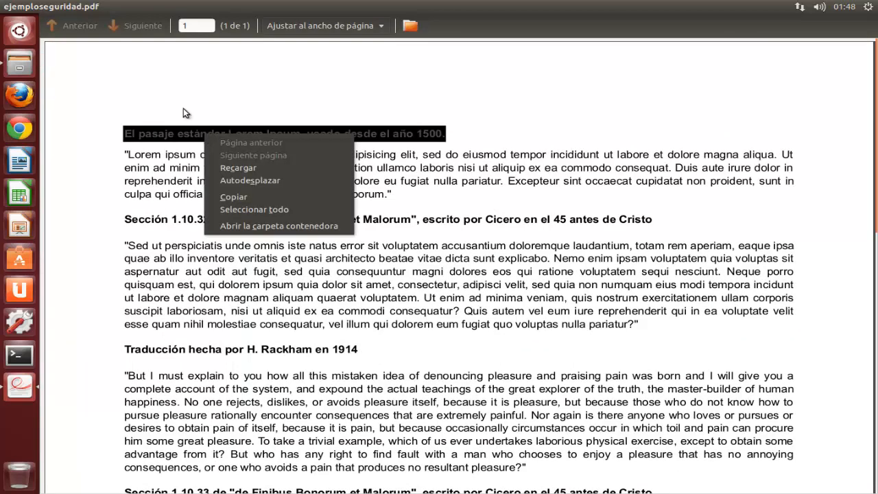
# Dismiss the context menu and scroll through the unlocked PDF's Lorem Ipsum pages
pyautogui.click(112, 158)
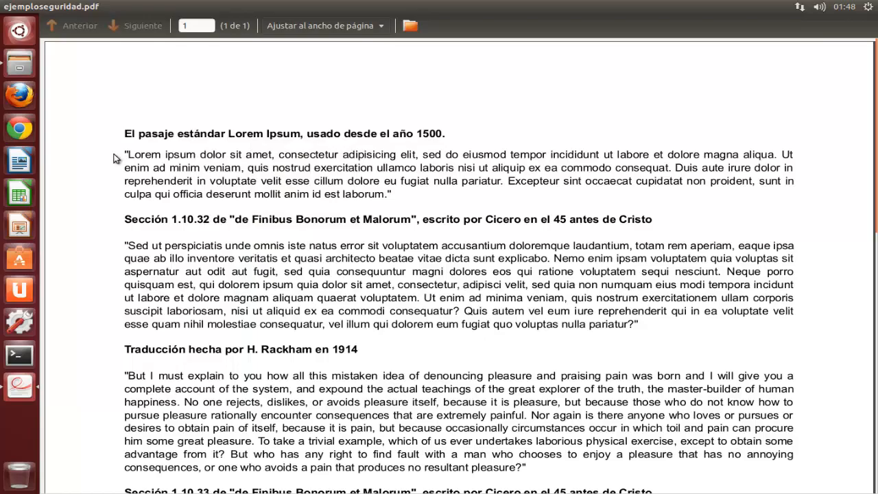
pyautogui.scroll(-3)
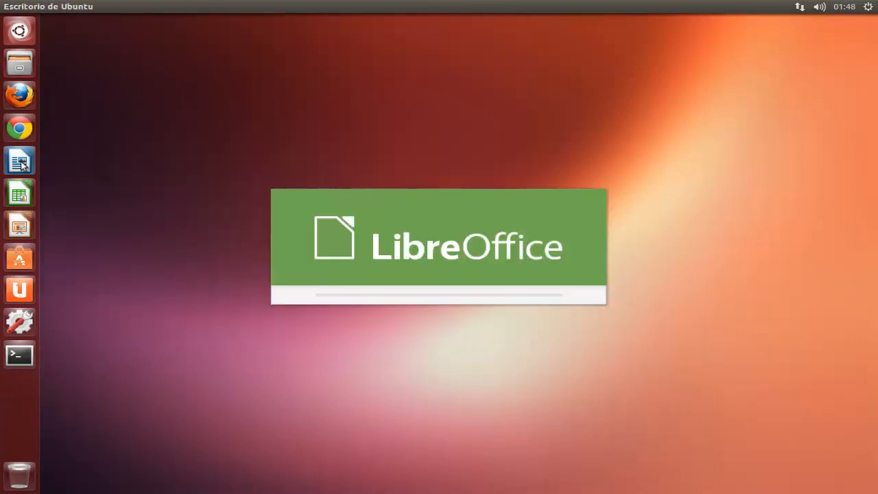
# Start LibreOffice Writer and bring up the Abrir dialog from the Archivo menu
pyautogui.click(19, 160)
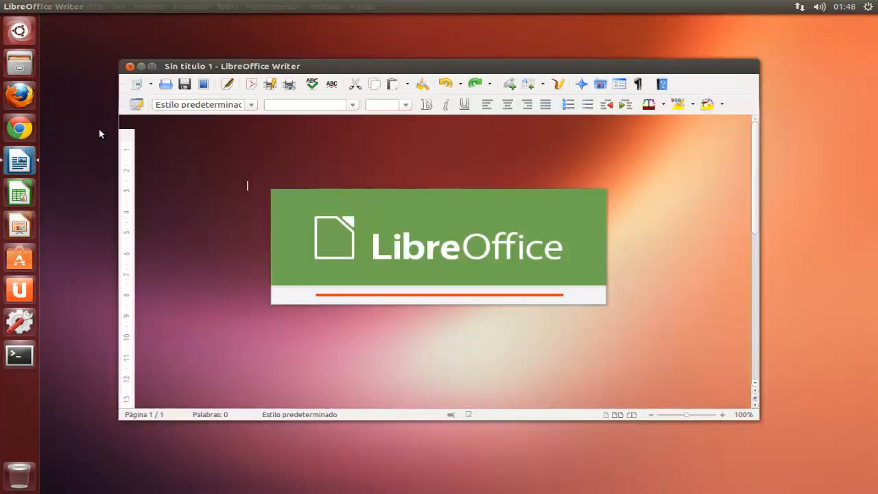
pyautogui.click(58, 6)
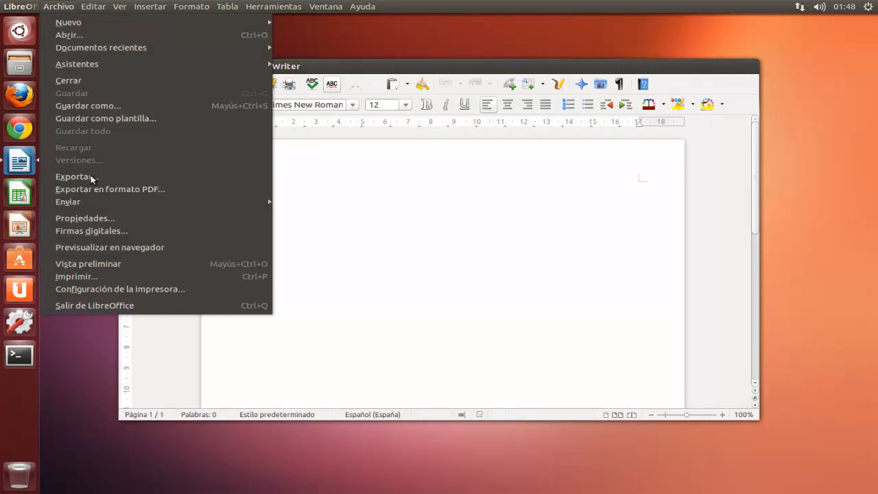
pyautogui.moveTo(94, 178)
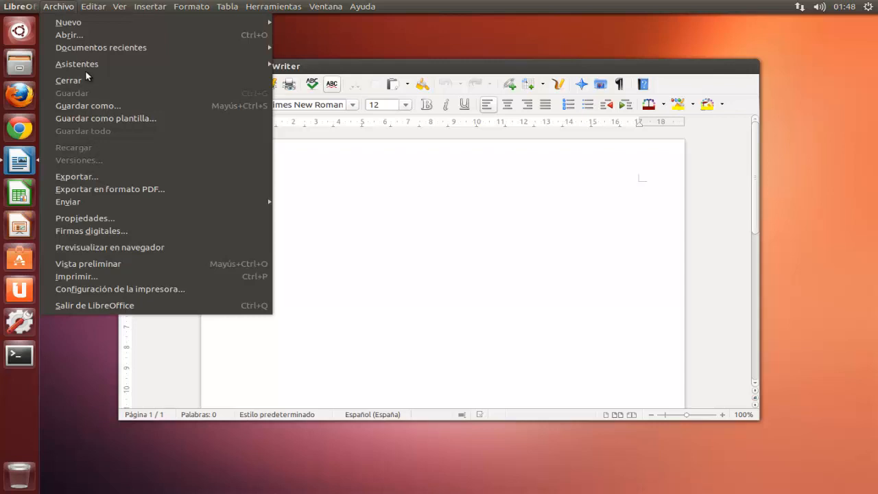
pyautogui.click(68, 34)
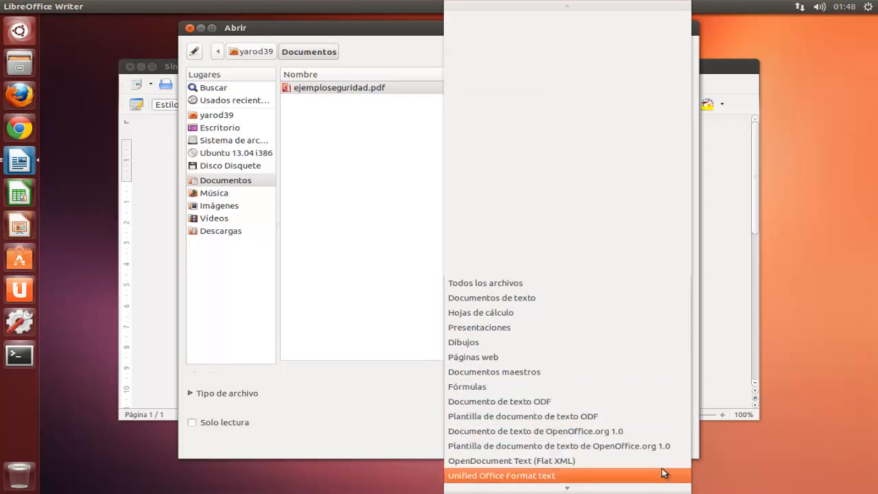
# Set the file type filter to PDF - Portable Document Format (Impress)
pyautogui.scroll(-3)
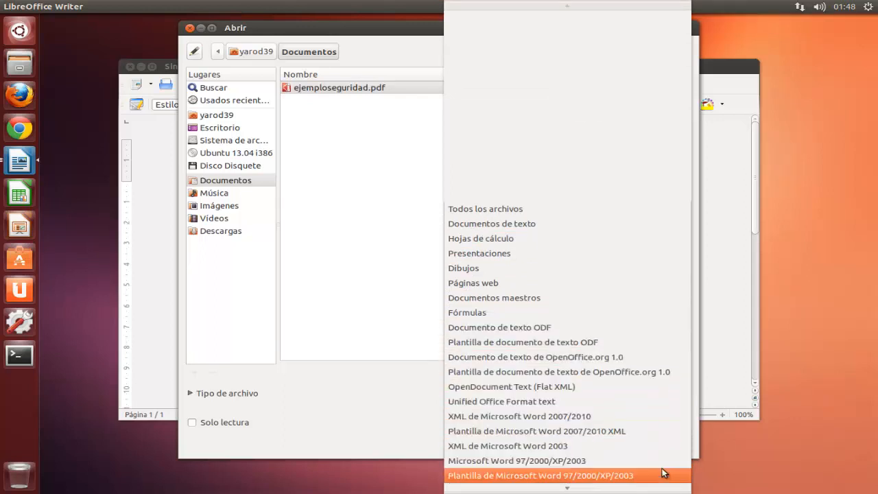
pyautogui.scroll(-3)
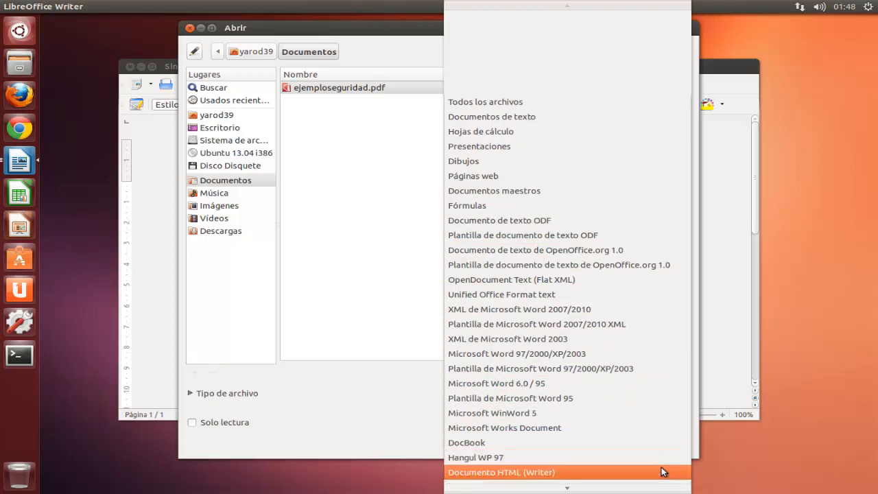
pyautogui.scroll(-3)
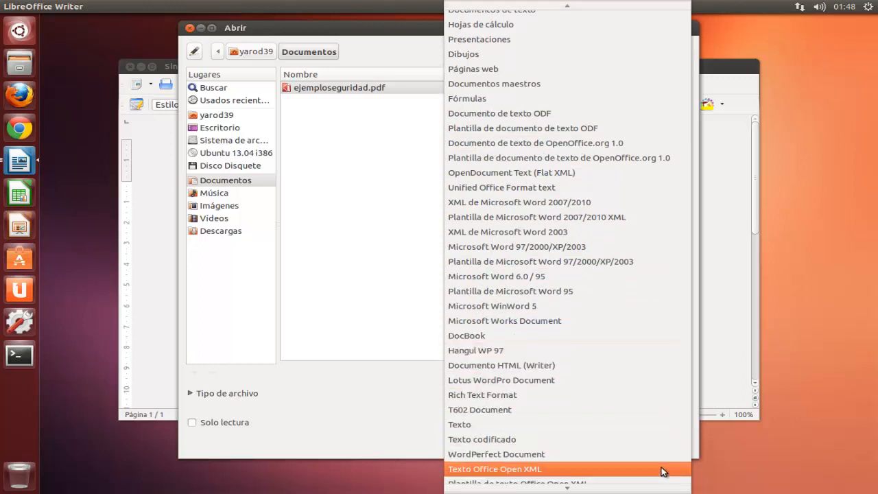
pyautogui.scroll(-3)
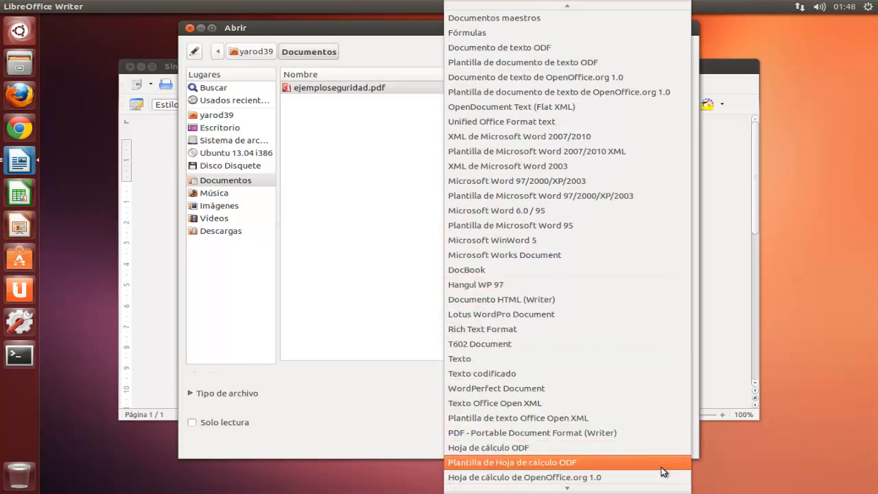
pyautogui.scroll(-3)
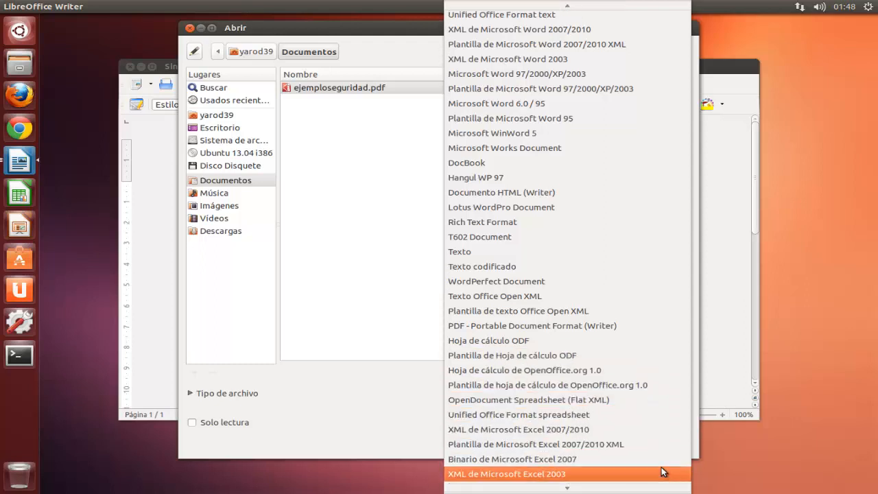
pyautogui.scroll(-3)
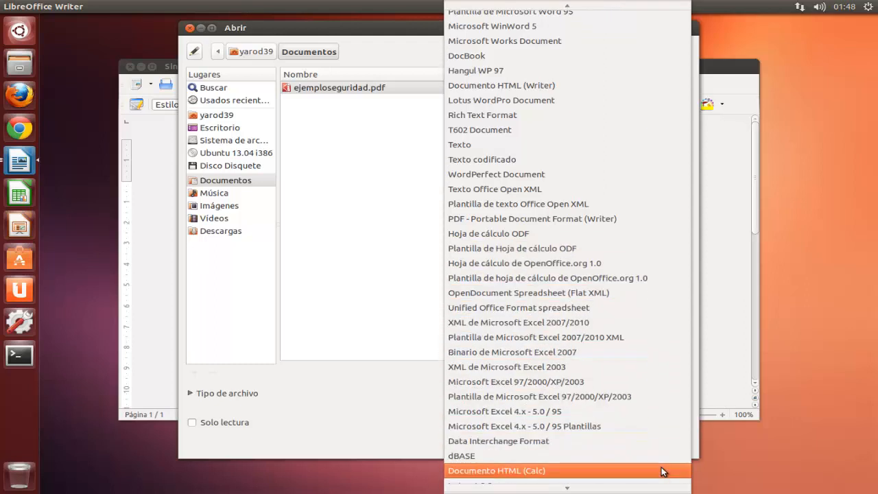
pyautogui.scroll(-3)
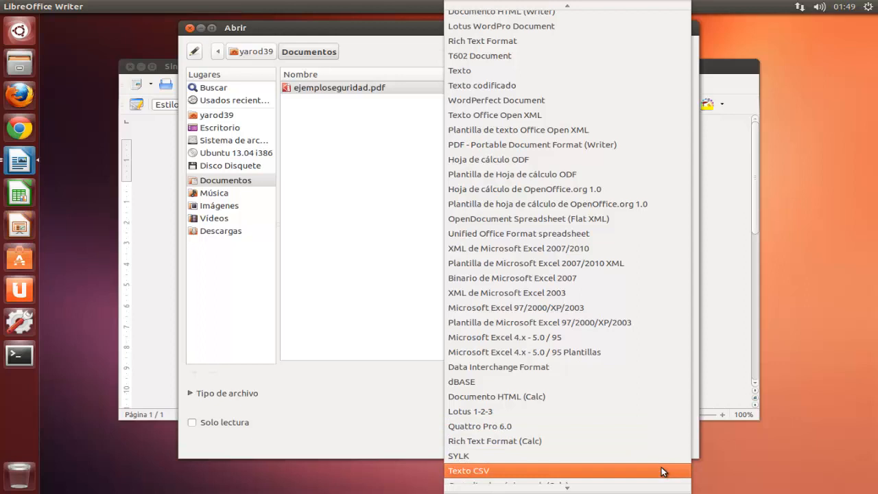
pyautogui.scroll(-3)
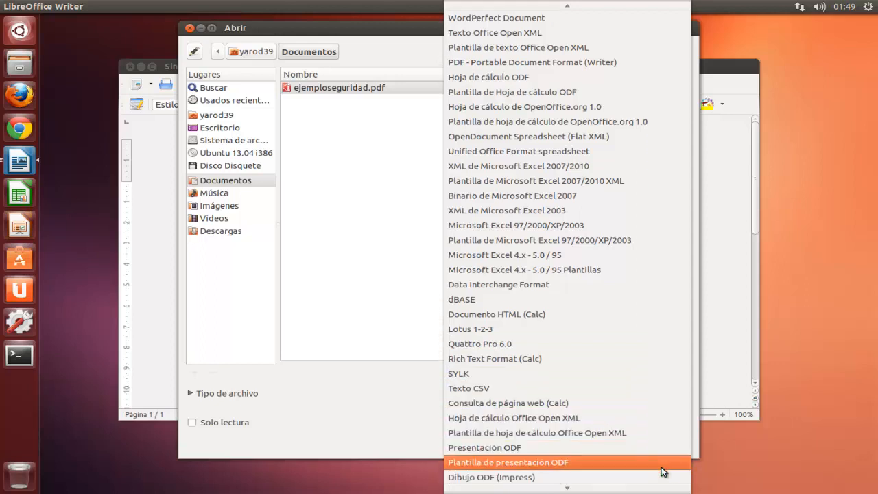
pyautogui.scroll(-3)
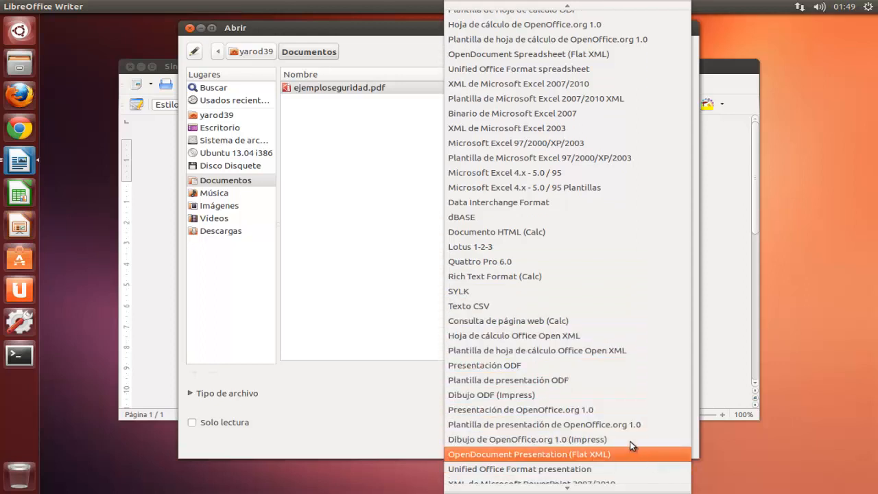
pyautogui.scroll(-3)
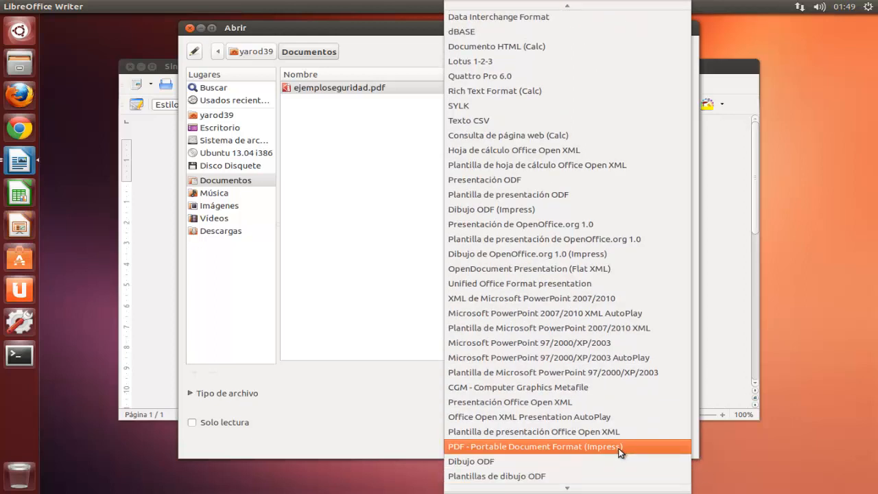
pyautogui.click(535, 447)
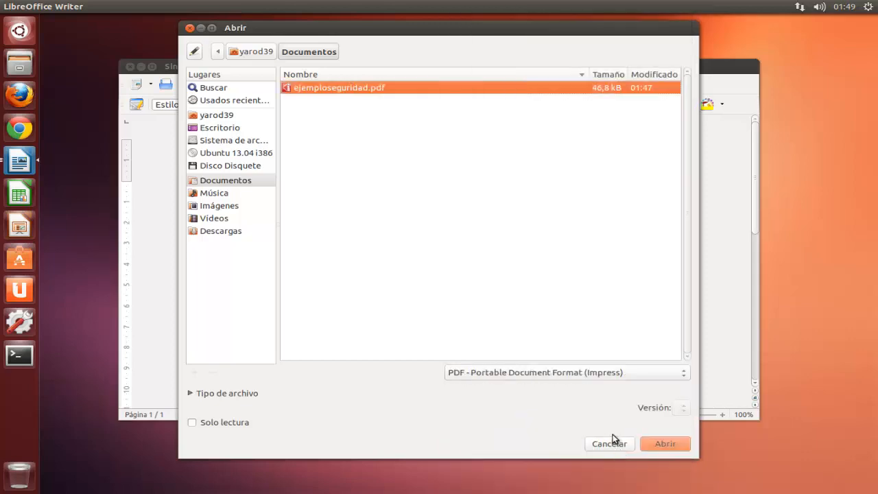
# Open ejemploseguridad.pdf with its password accepted, then quit LibreOffice
pyautogui.click(664, 443)
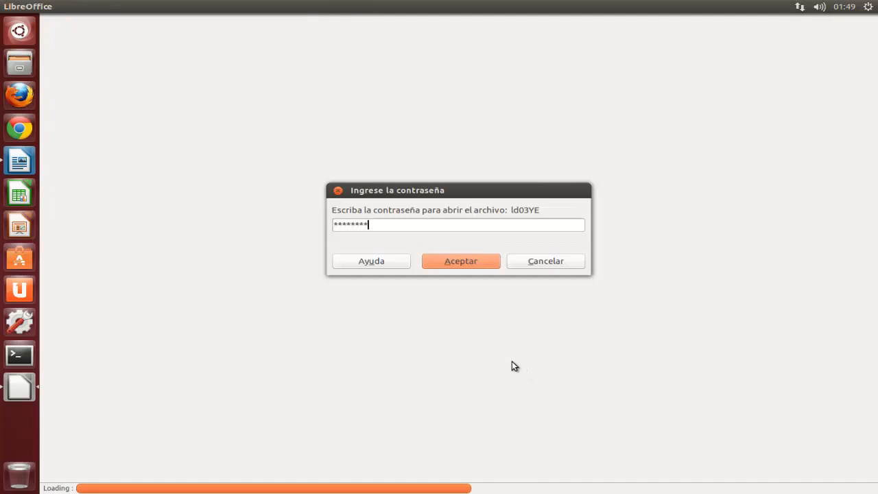
pyautogui.click(461, 260)
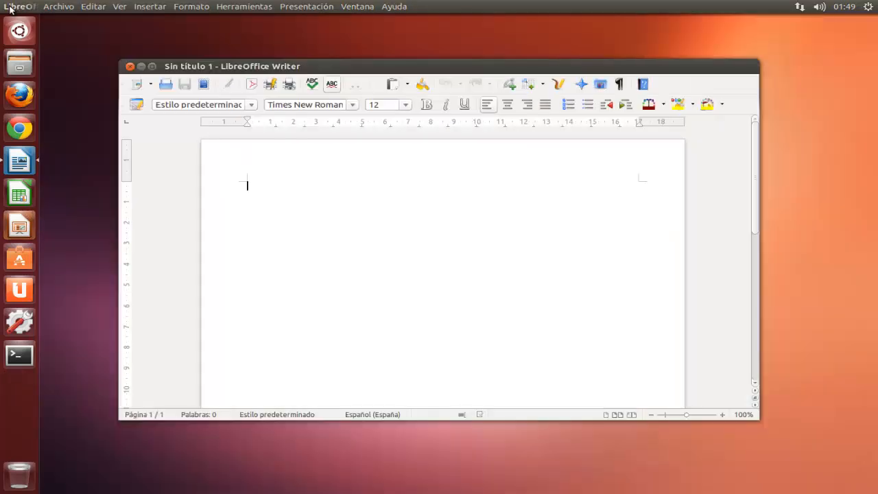
pyautogui.click(141, 66)
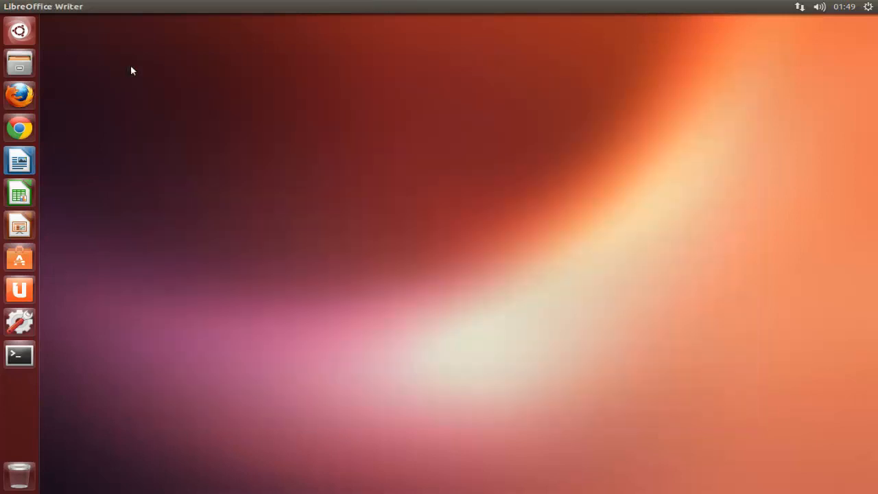